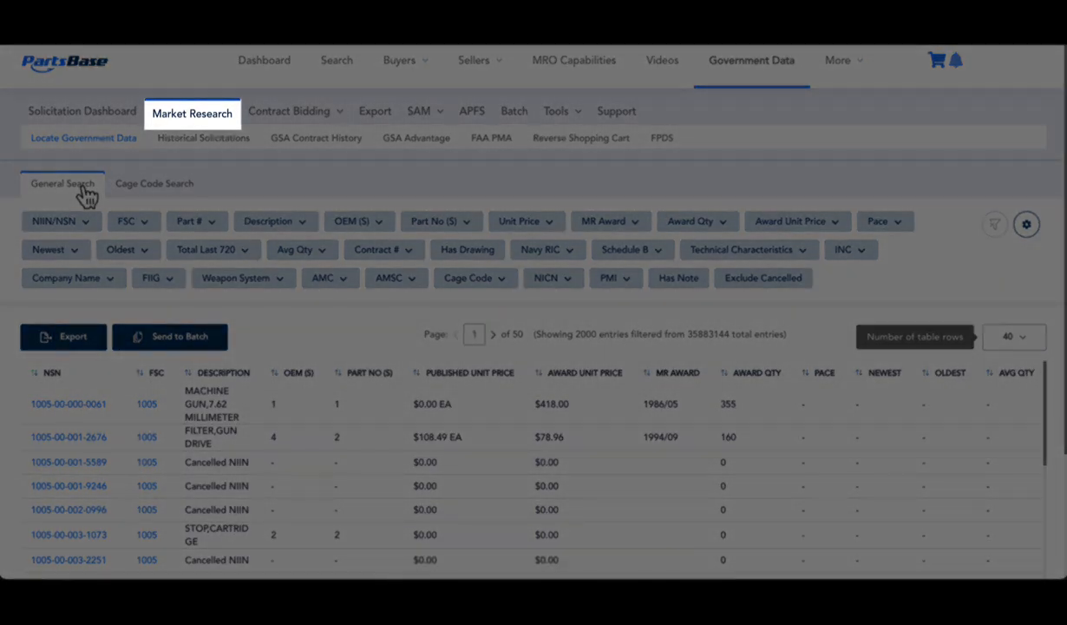
# - Open the FSC filter options, then browse the results grid column list in Settings
pyautogui.click(84, 137)
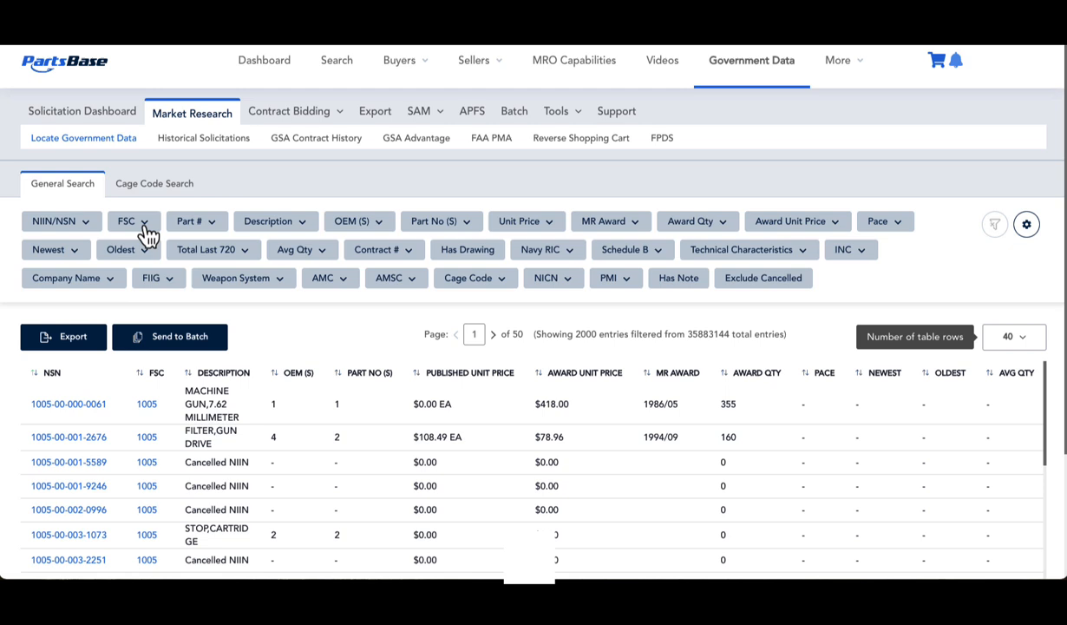
pyautogui.click(133, 222)
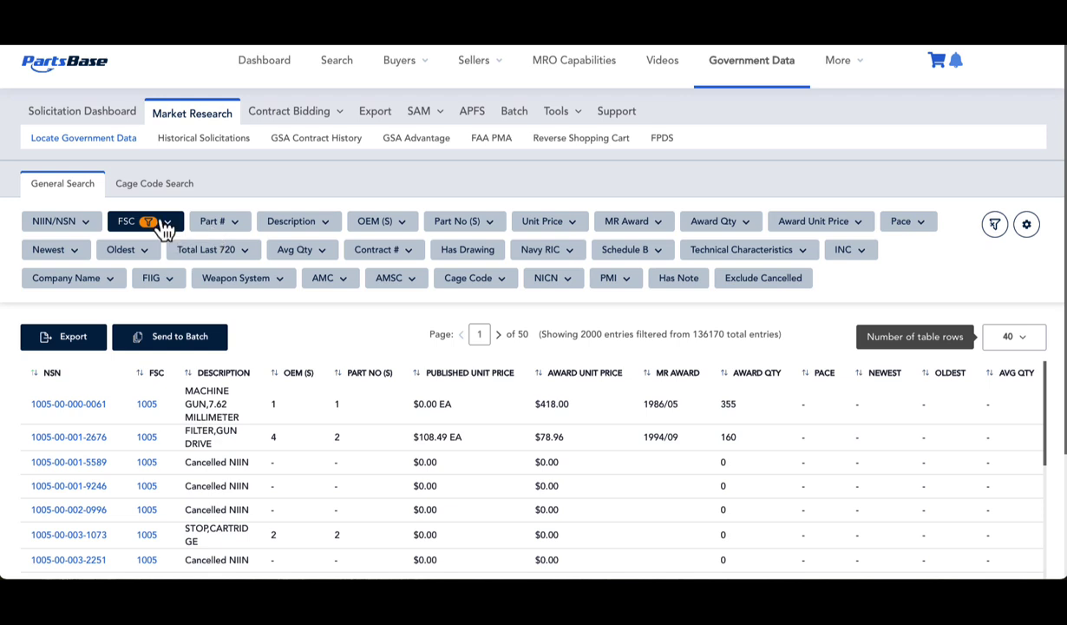
pyautogui.moveTo(74, 191)
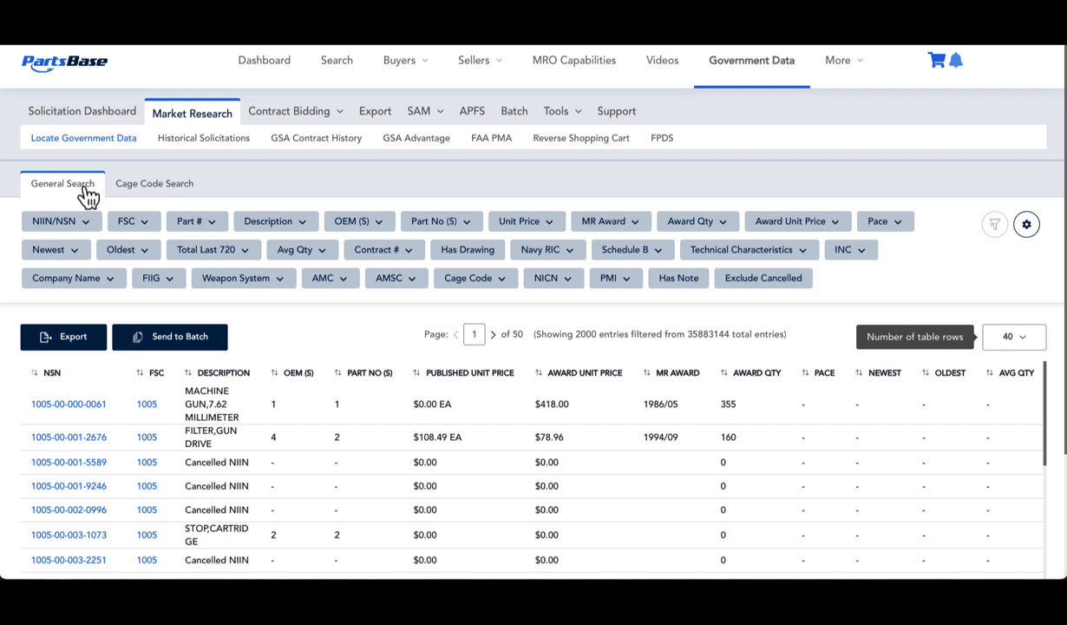
pyautogui.moveTo(944, 234)
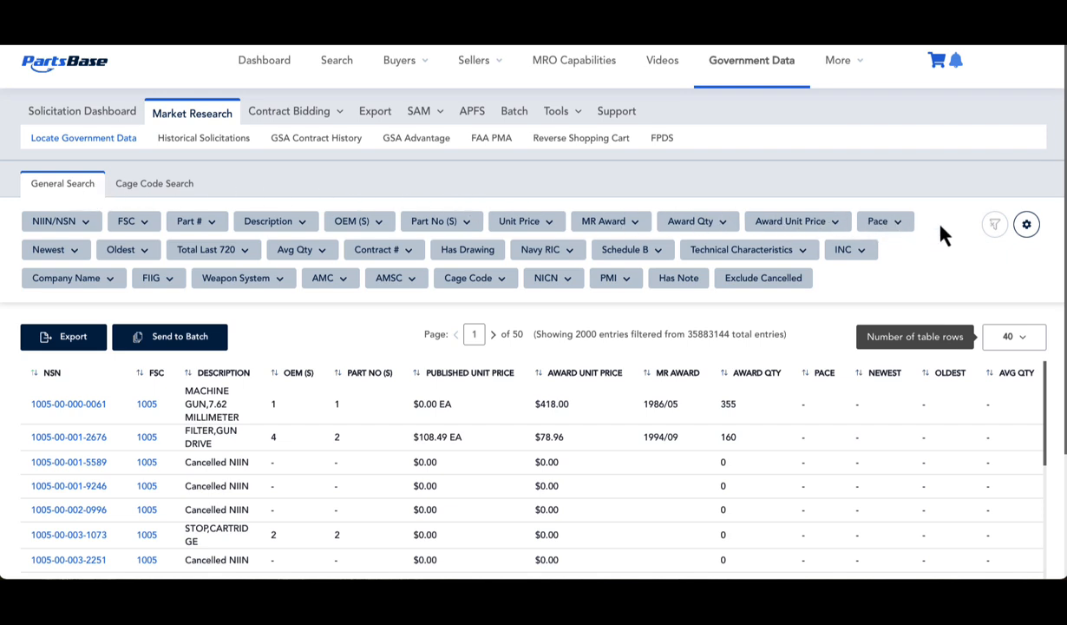
pyautogui.click(1027, 224)
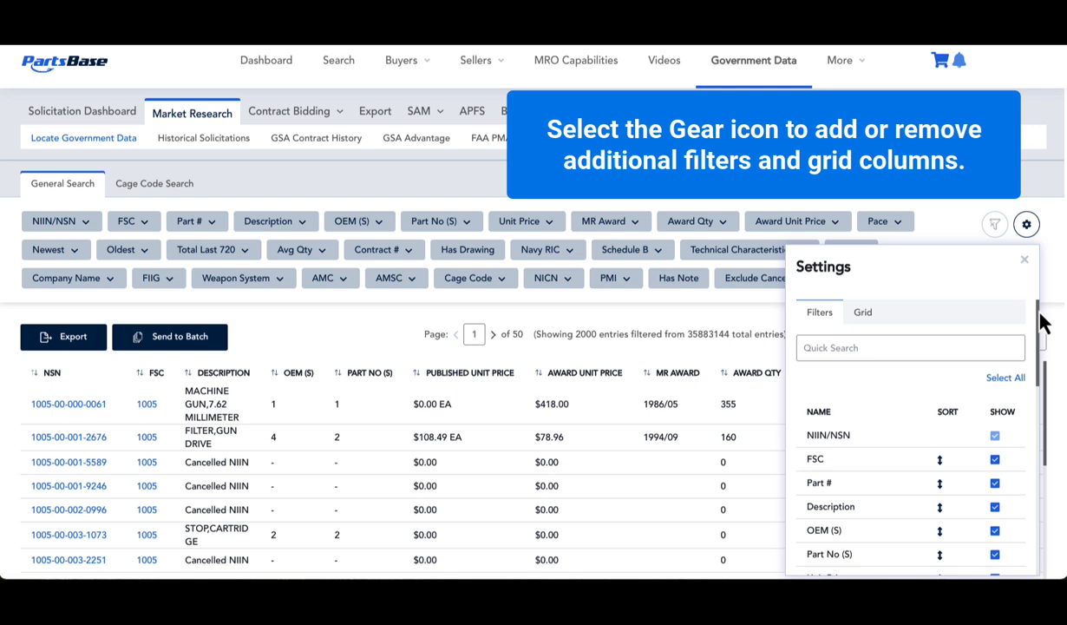
pyautogui.scroll(-3)
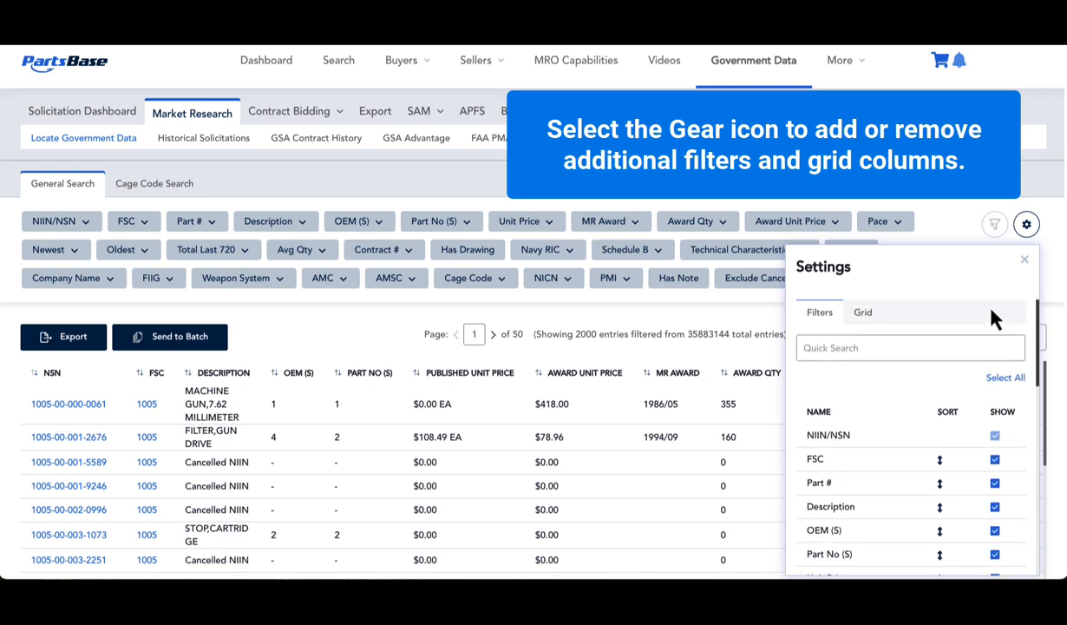
pyautogui.click(863, 312)
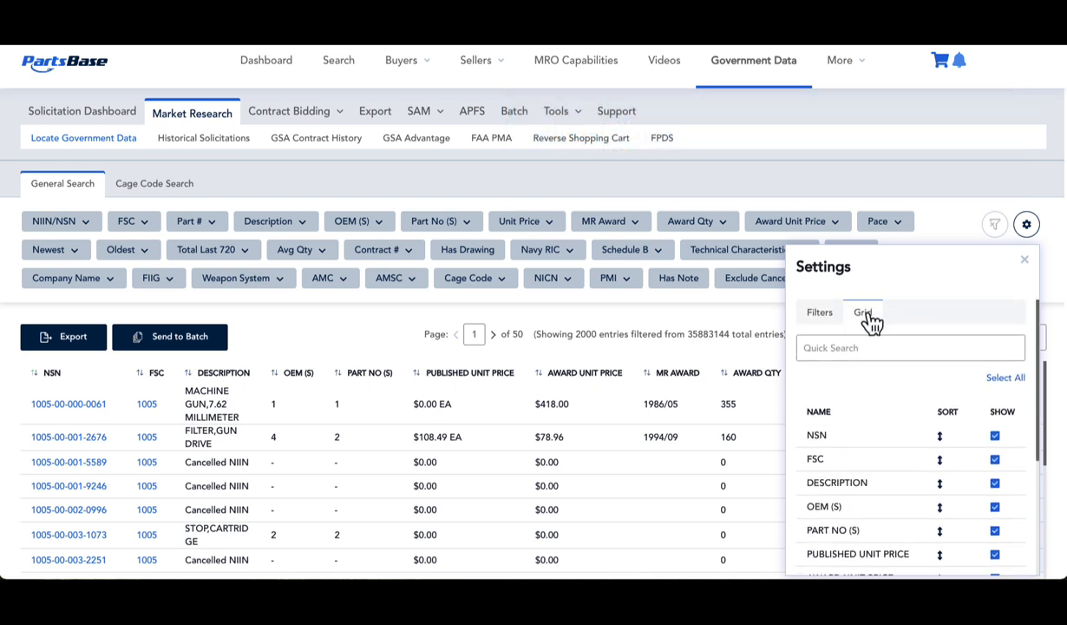
pyautogui.moveTo(936, 334)
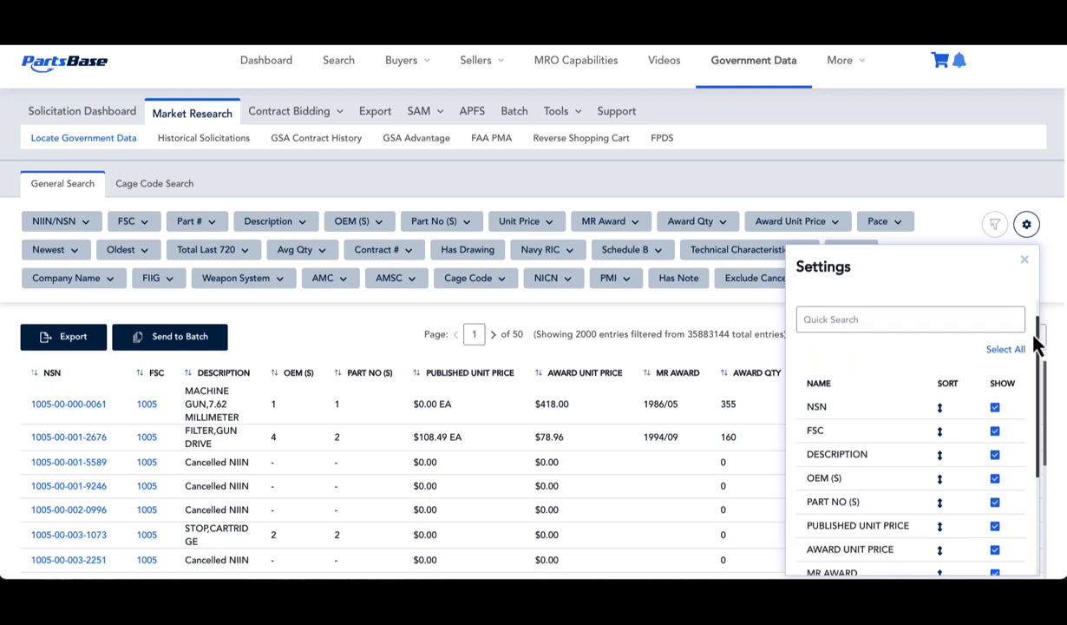
pyautogui.scroll(-3)
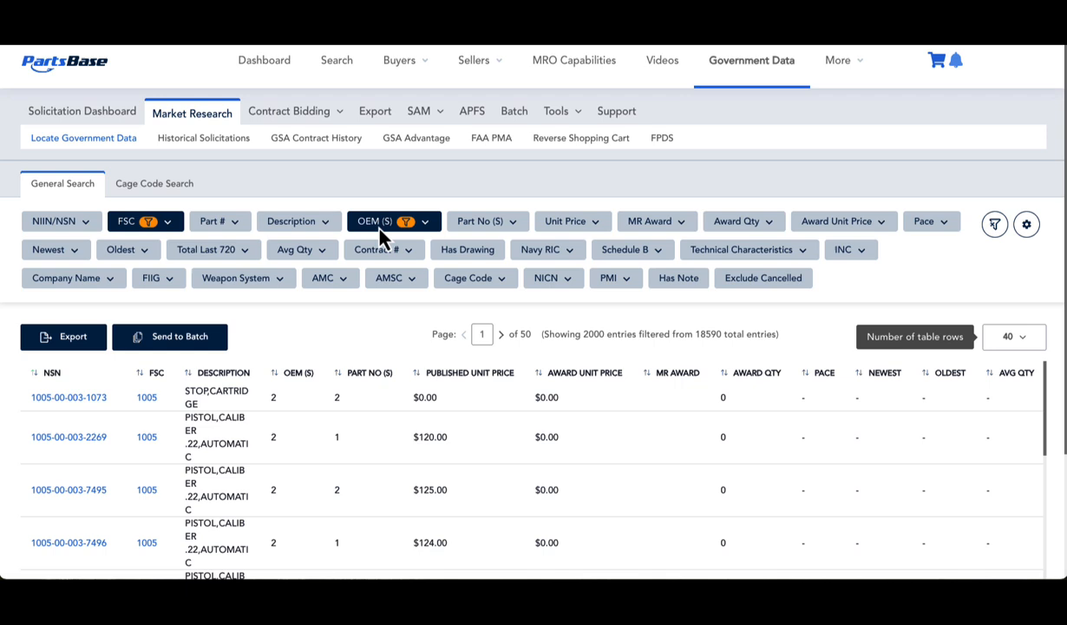
pyautogui.moveTo(522, 239)
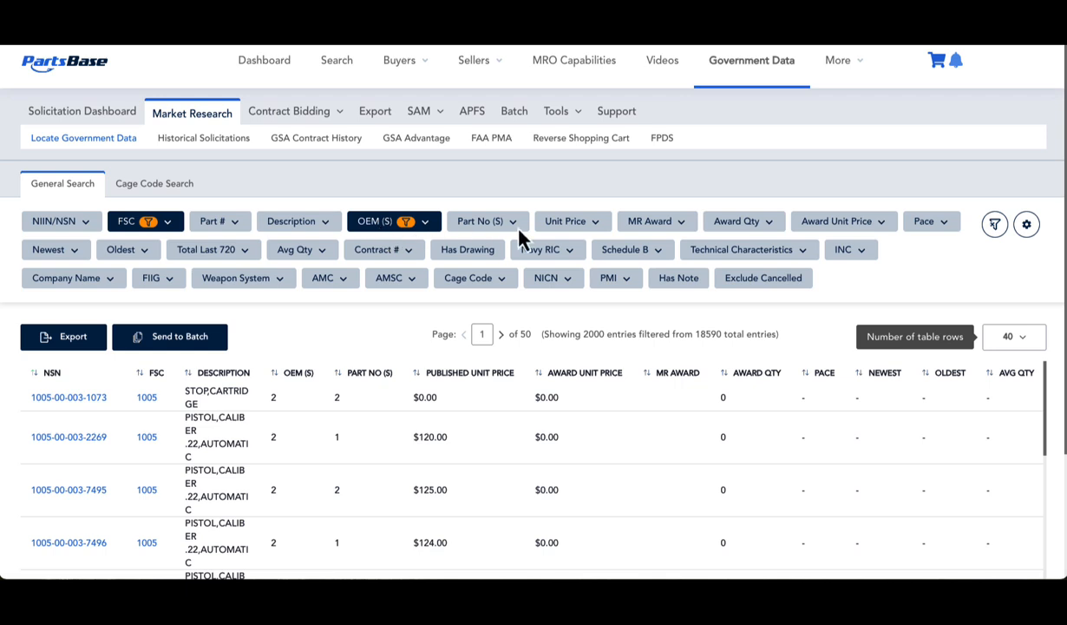
pyautogui.moveTo(996, 224)
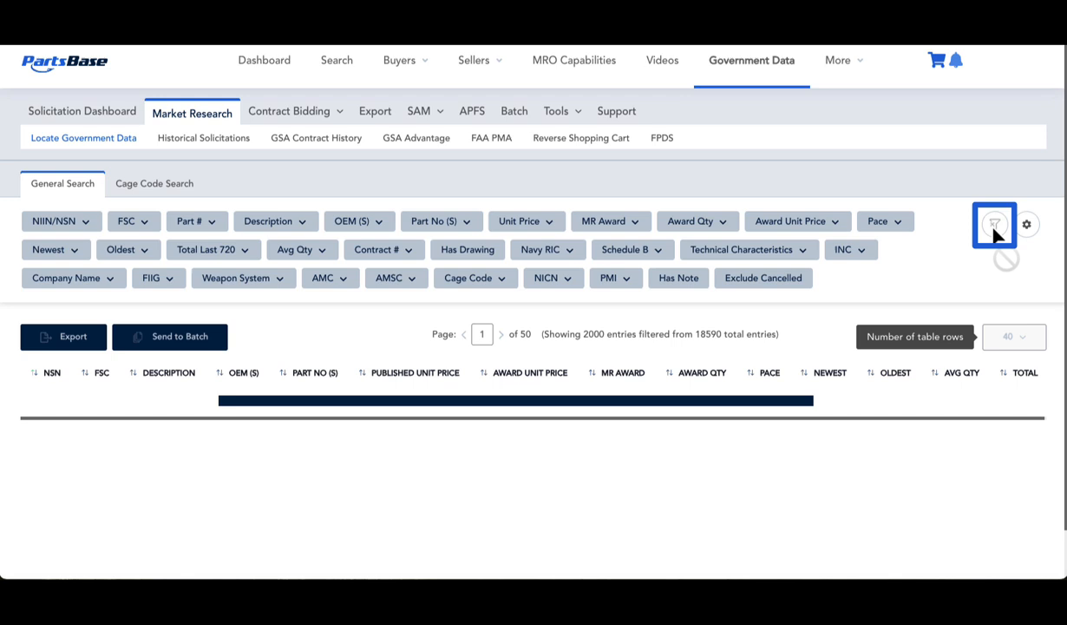
# - Clear the FSC and OEM filters to restore all 35,883,144 entries
pyautogui.click(995, 223)
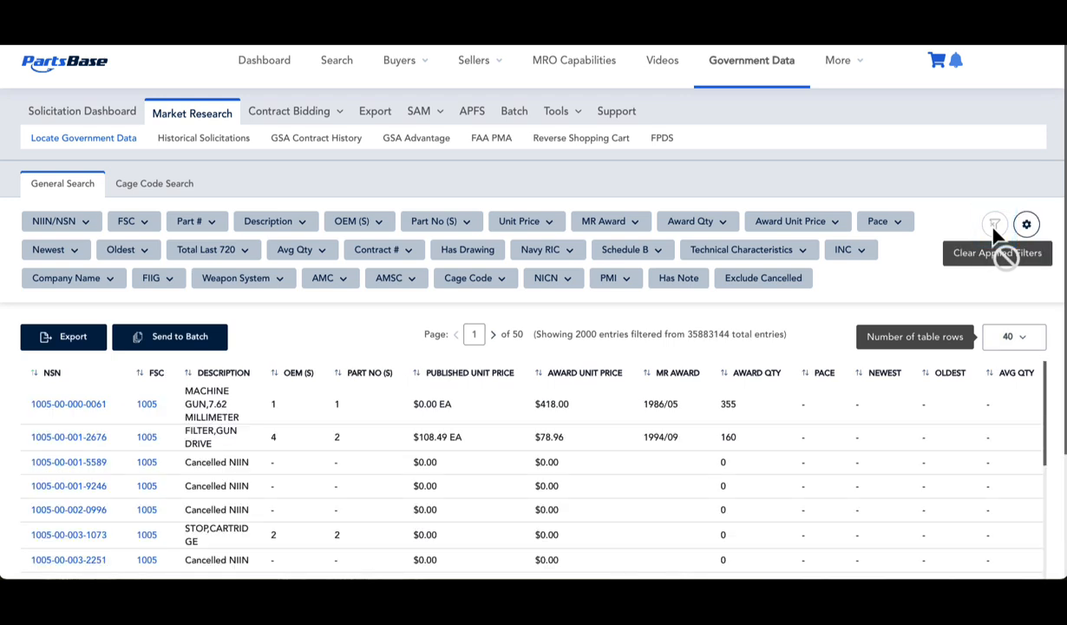
pyautogui.moveTo(948, 228)
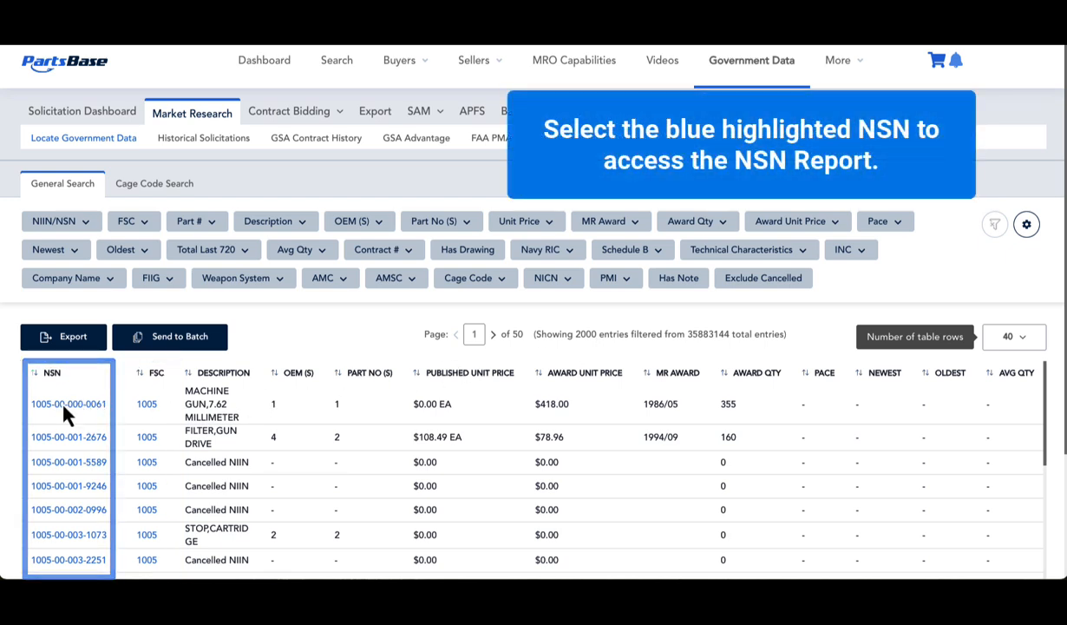
pyautogui.click(68, 403)
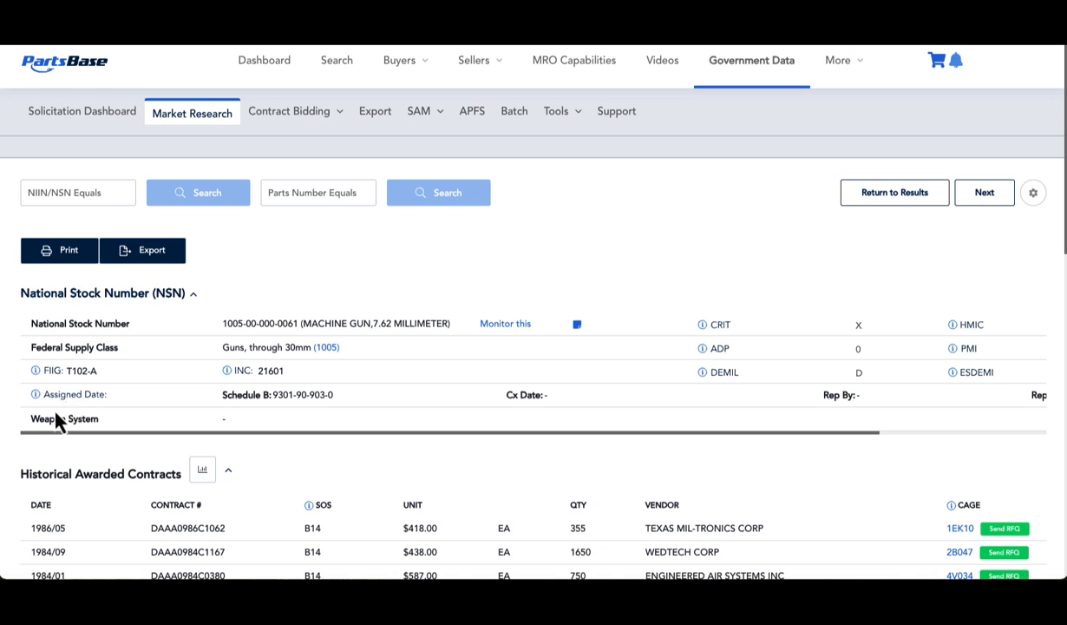
pyautogui.moveTo(449, 438)
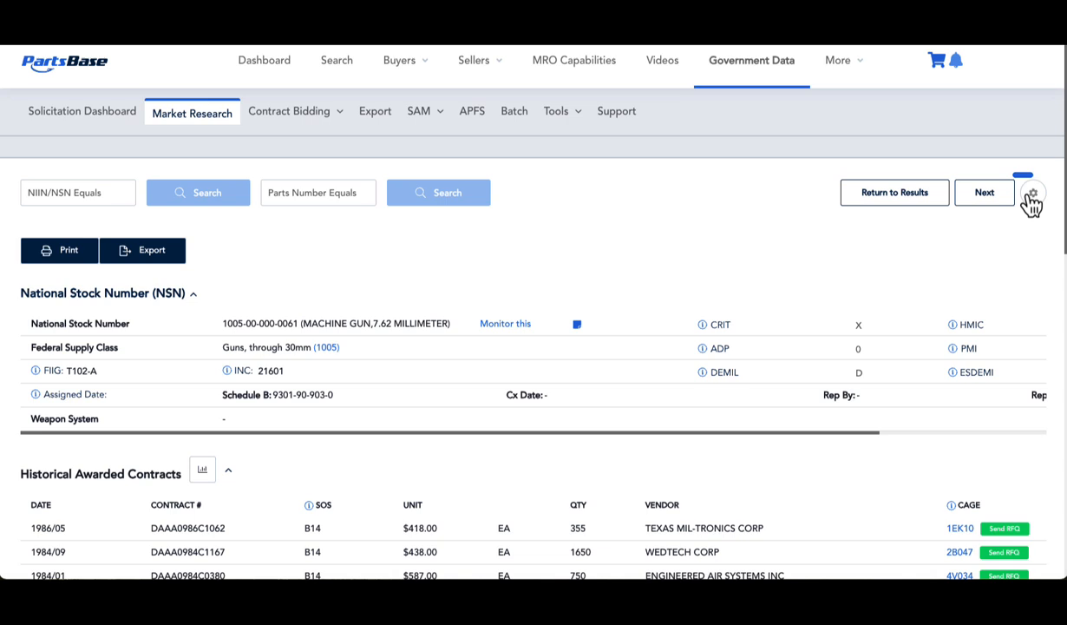
pyautogui.click(1034, 192)
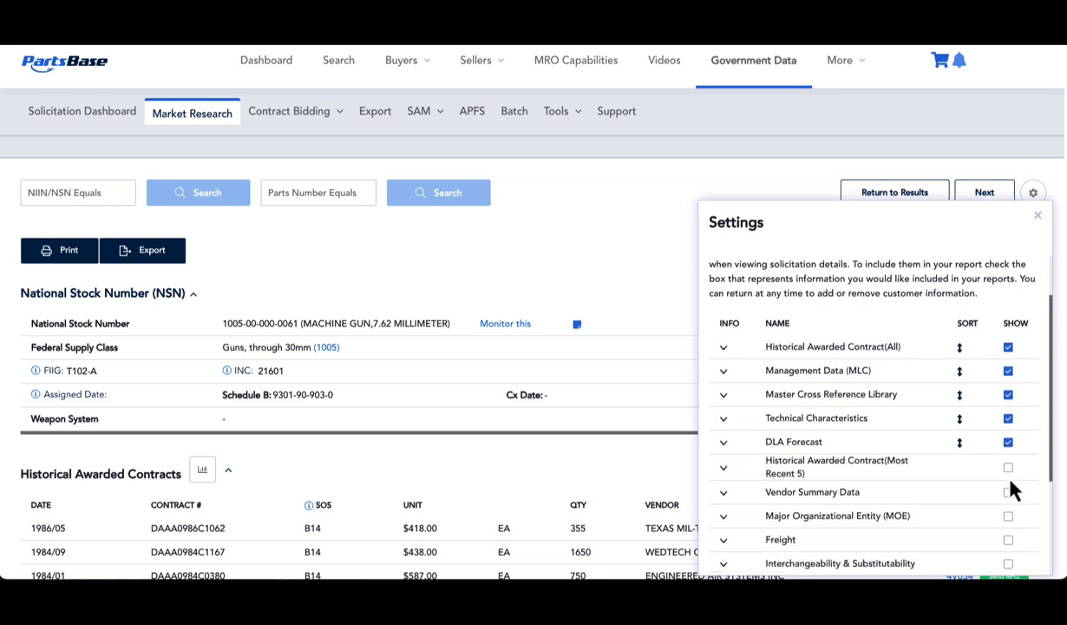
pyautogui.click(1035, 214)
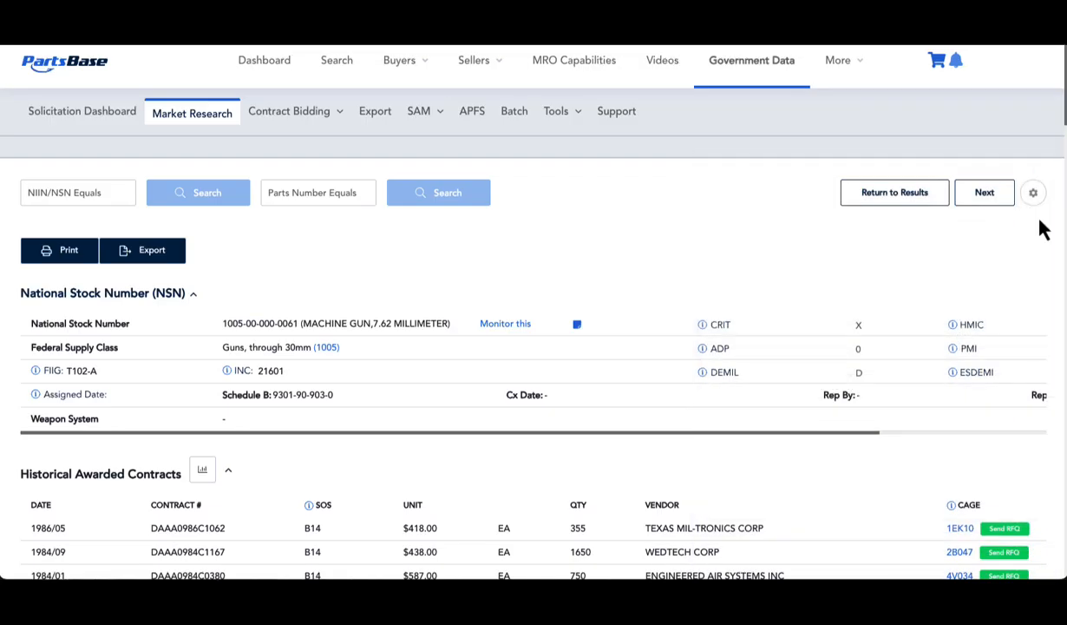
pyautogui.scroll(-3)
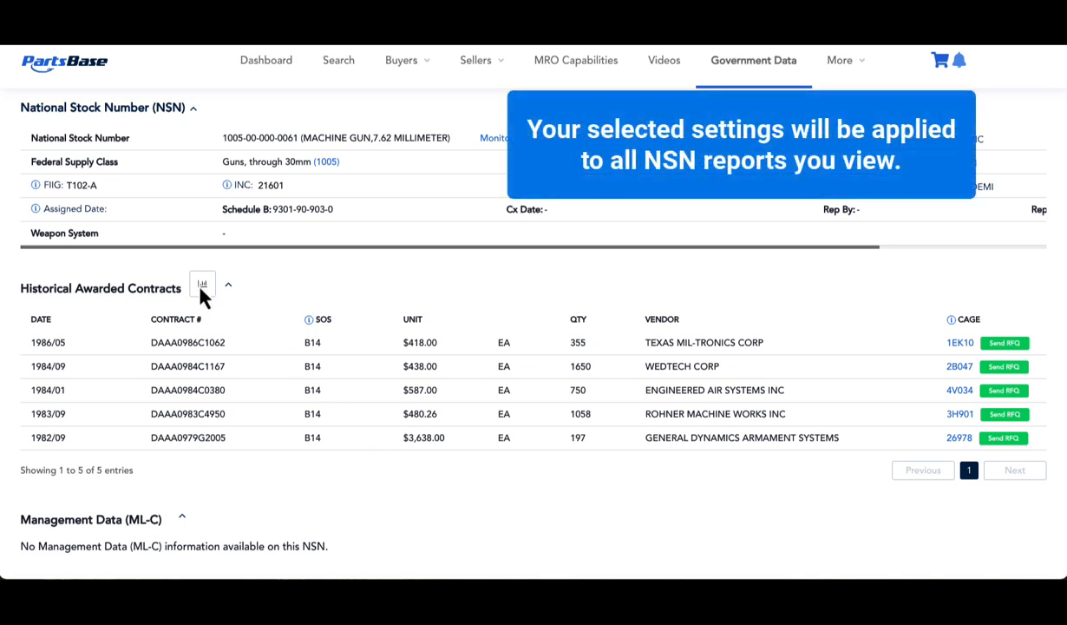
pyautogui.click(202, 285)
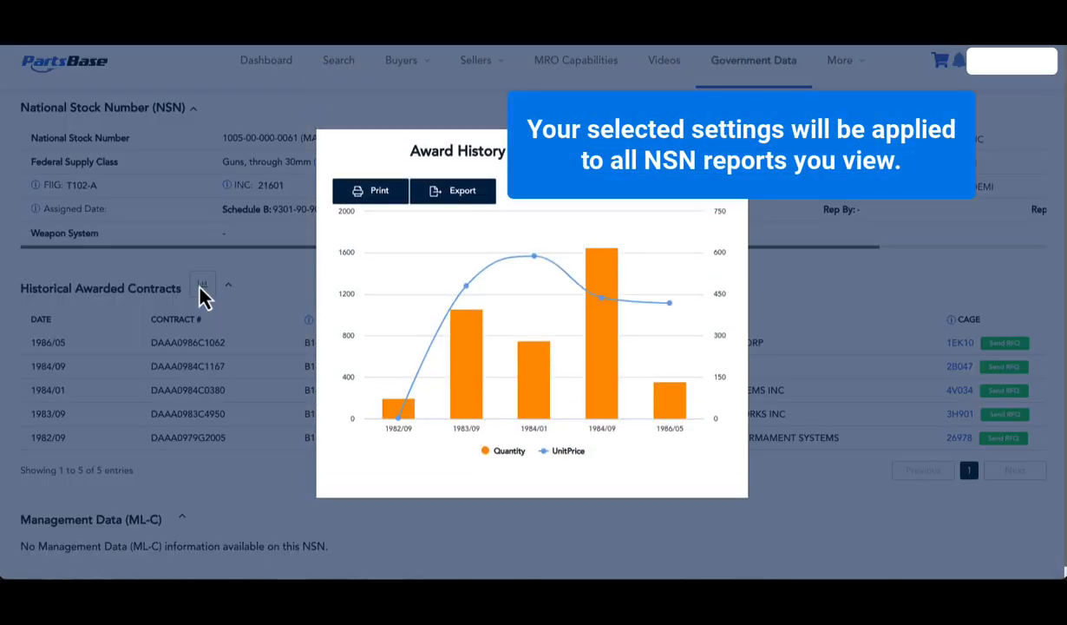
pyautogui.click(203, 287)
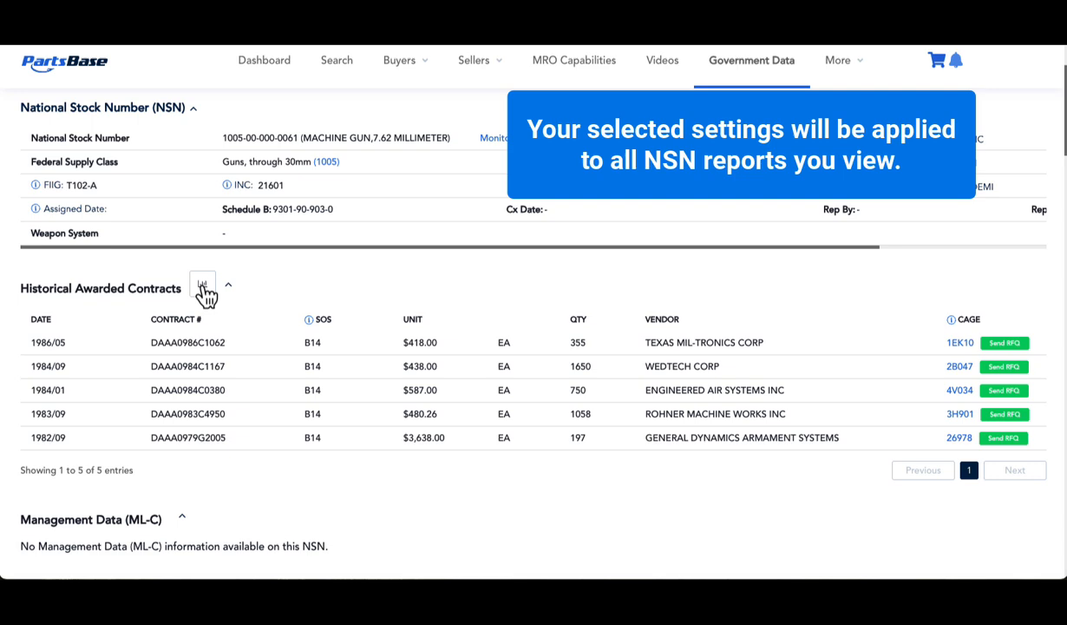
pyautogui.moveTo(993, 497)
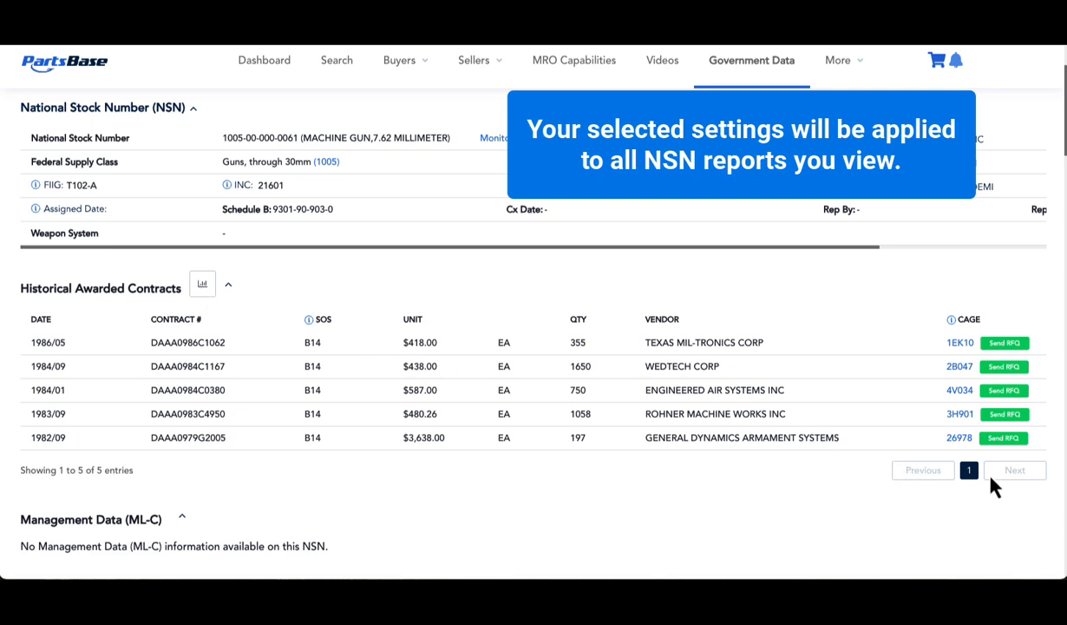
pyautogui.moveTo(1012, 484)
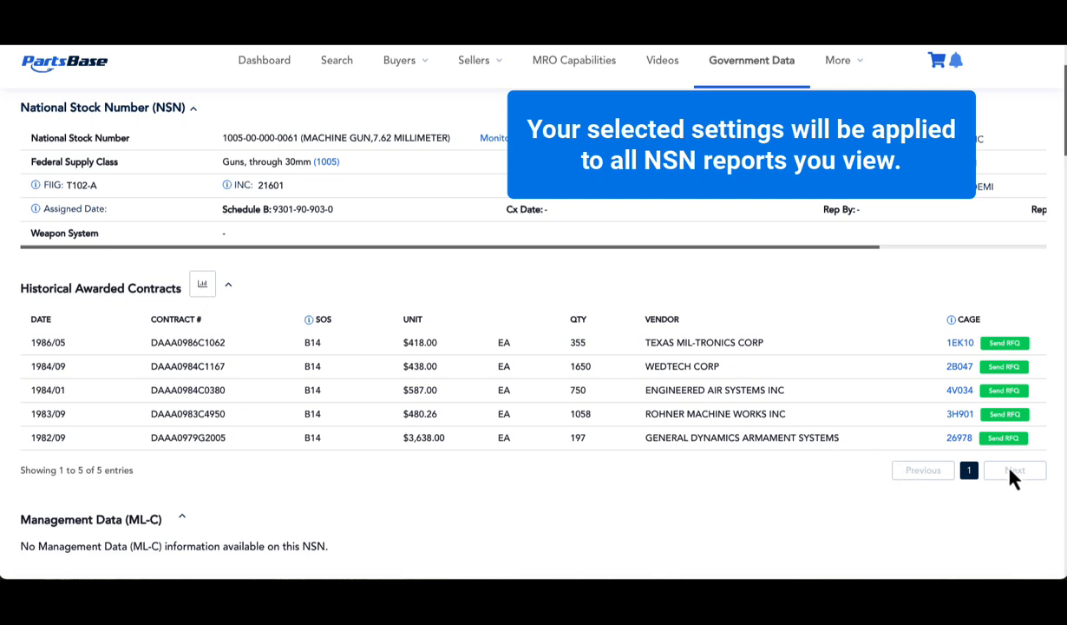
pyautogui.scroll(-3)
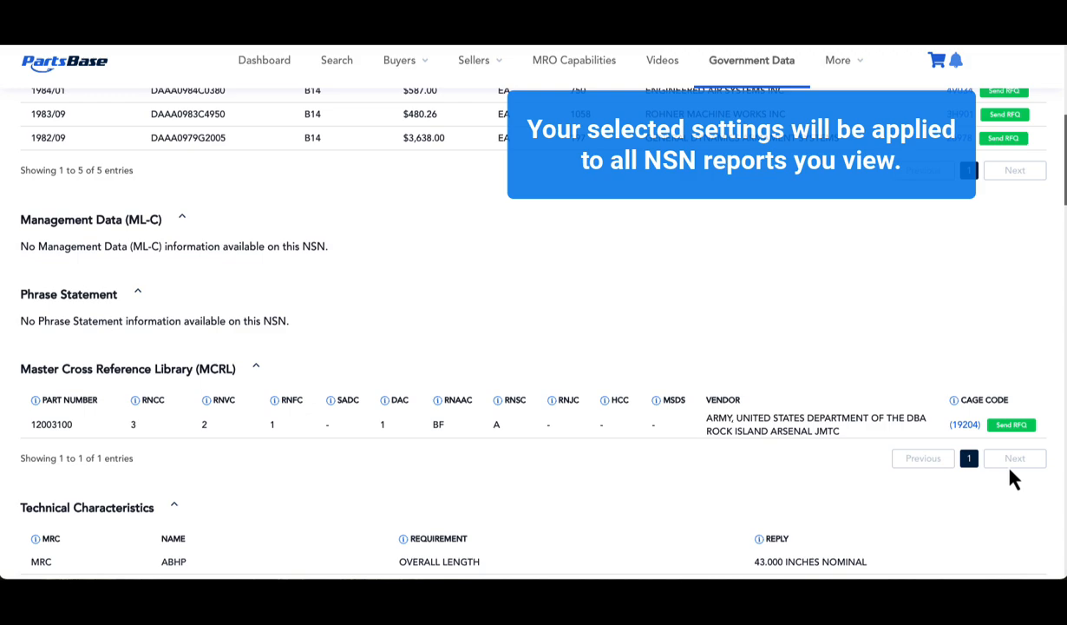
pyautogui.scroll(-3)
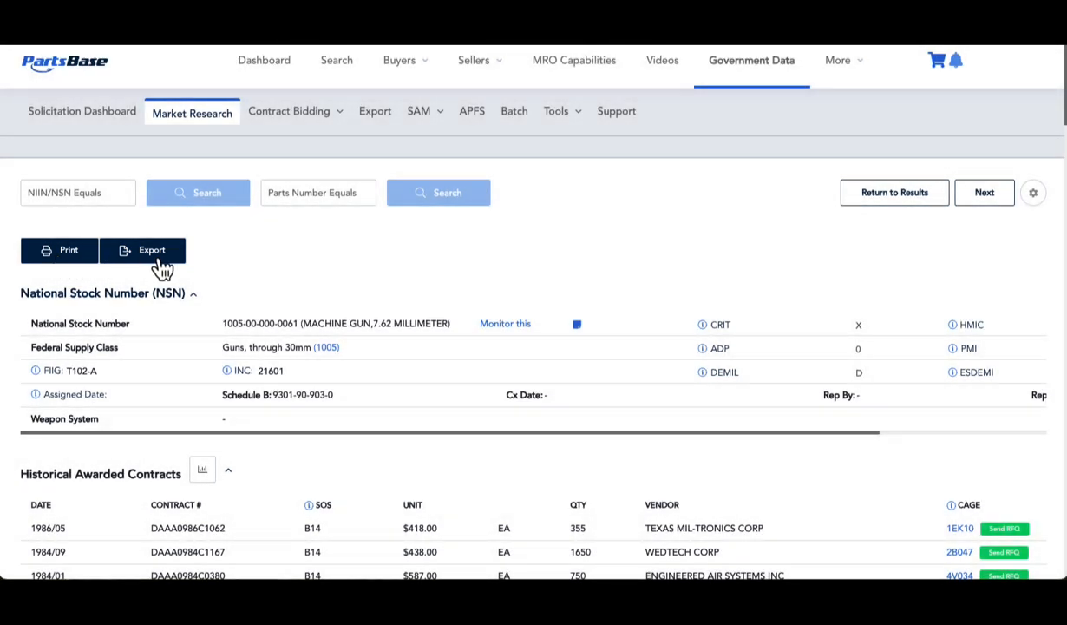
pyautogui.moveTo(839, 250)
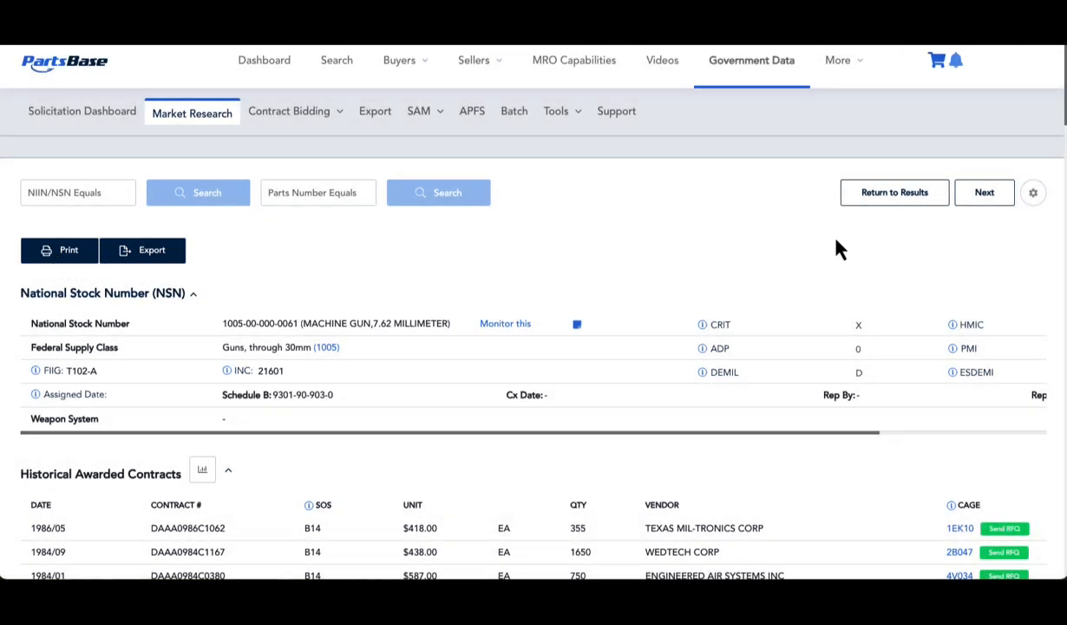
pyautogui.moveTo(894, 191)
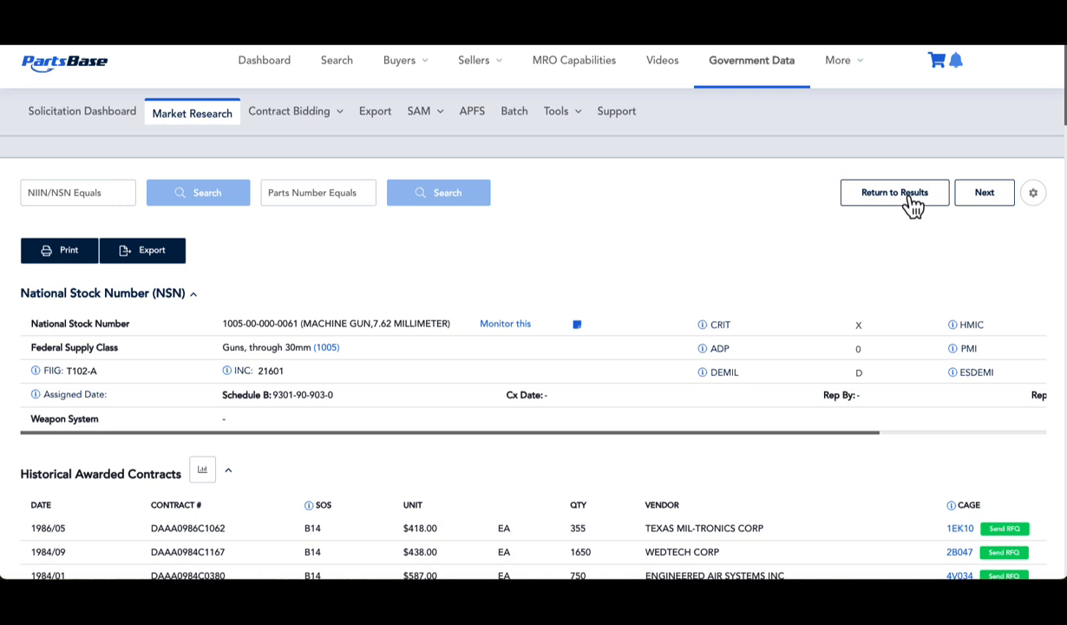
# - Open the FSC 1005 (Guns, through 30mm) report and view its revenue award chart
pyautogui.click(894, 192)
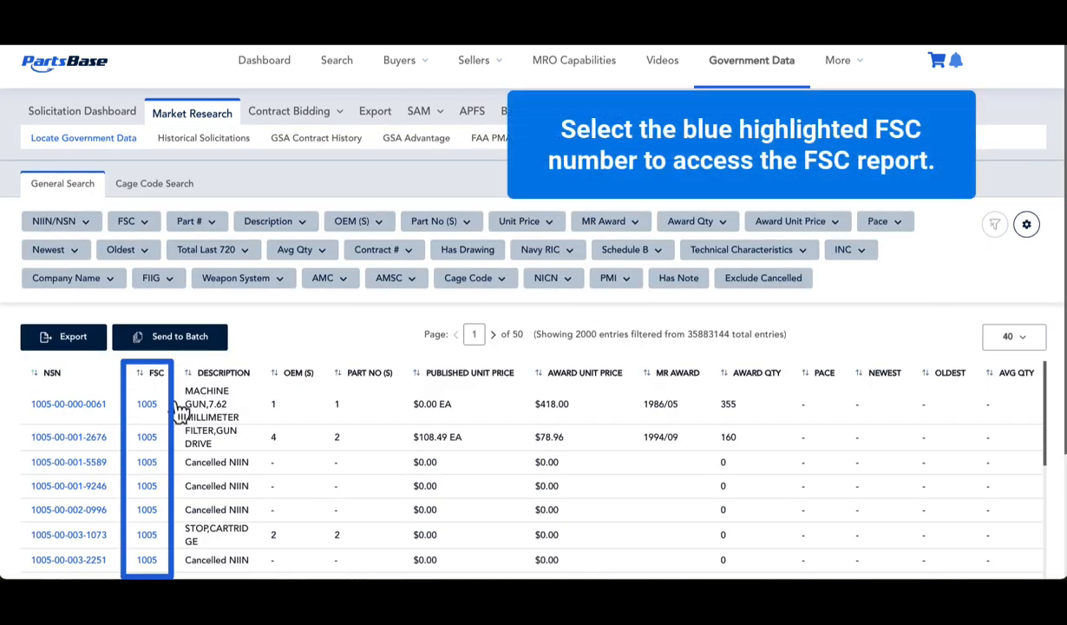
pyautogui.click(146, 403)
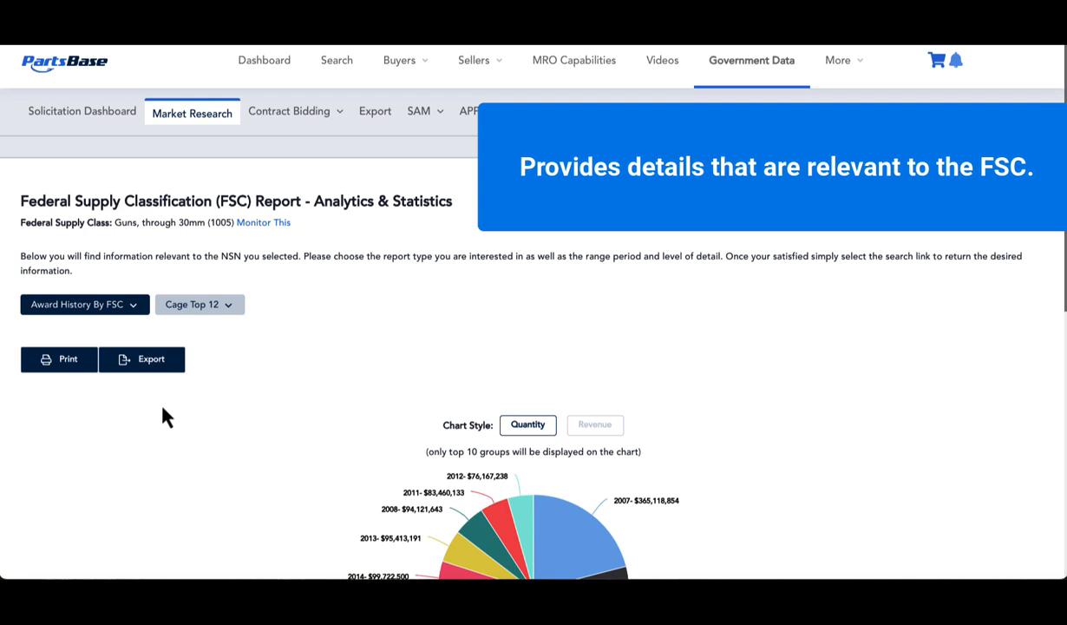
pyautogui.moveTo(141, 353)
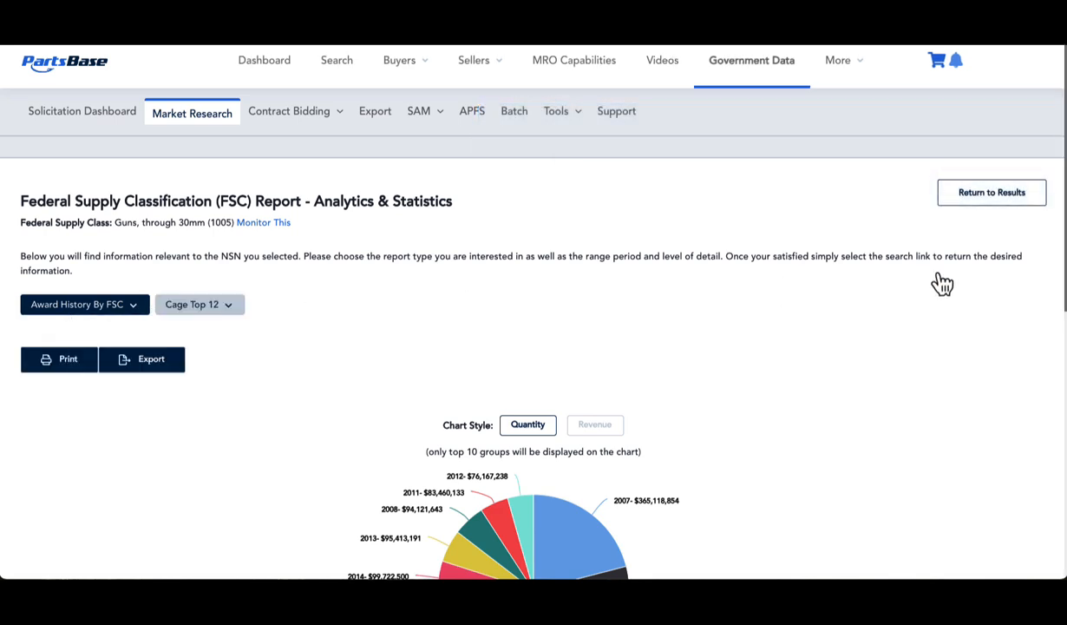
pyautogui.scroll(-3)
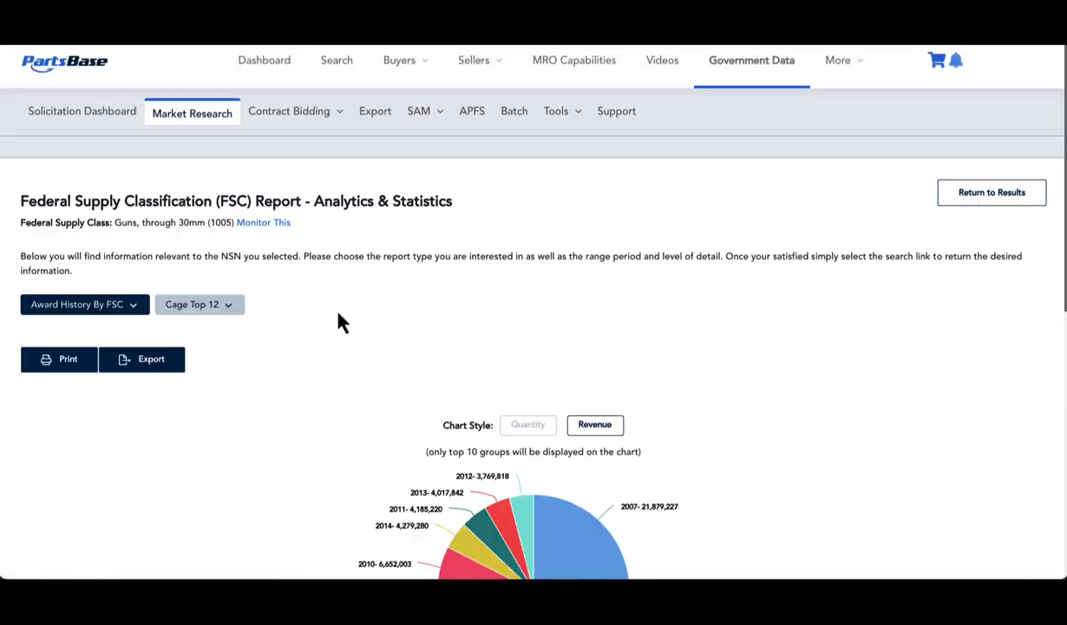
pyautogui.moveTo(971, 211)
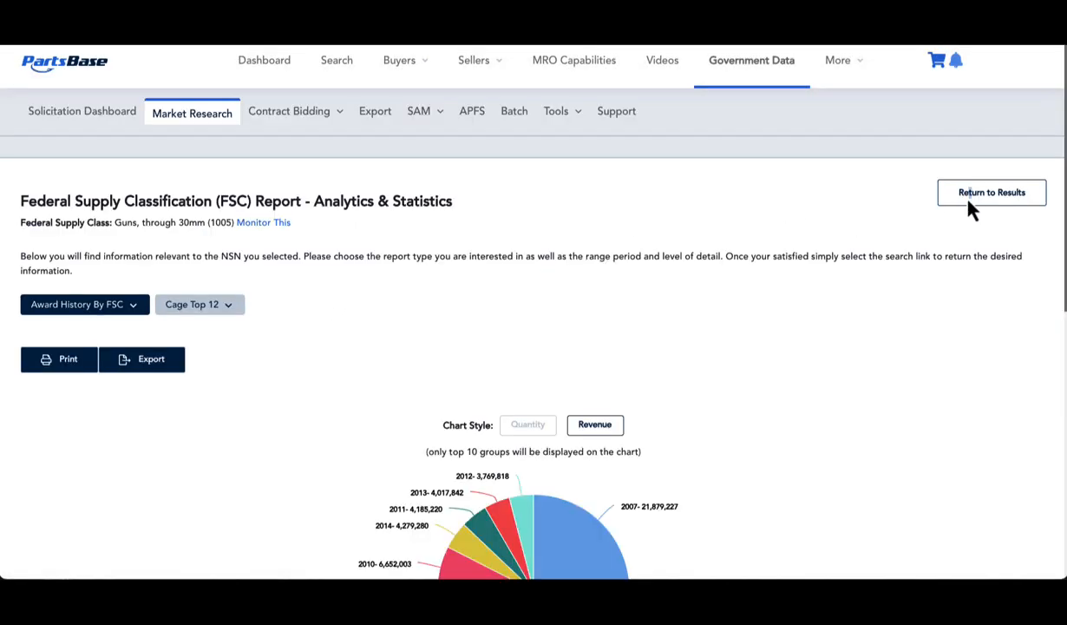
# - Export the General Search results list and acknowledge the processing notice
pyautogui.click(991, 192)
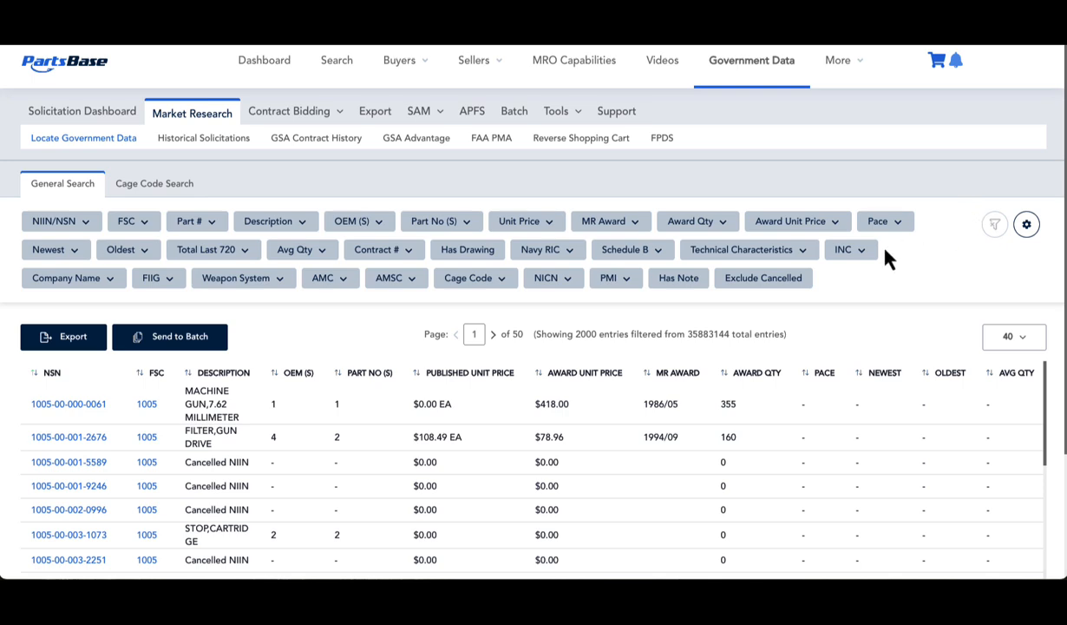
pyautogui.moveTo(707, 362)
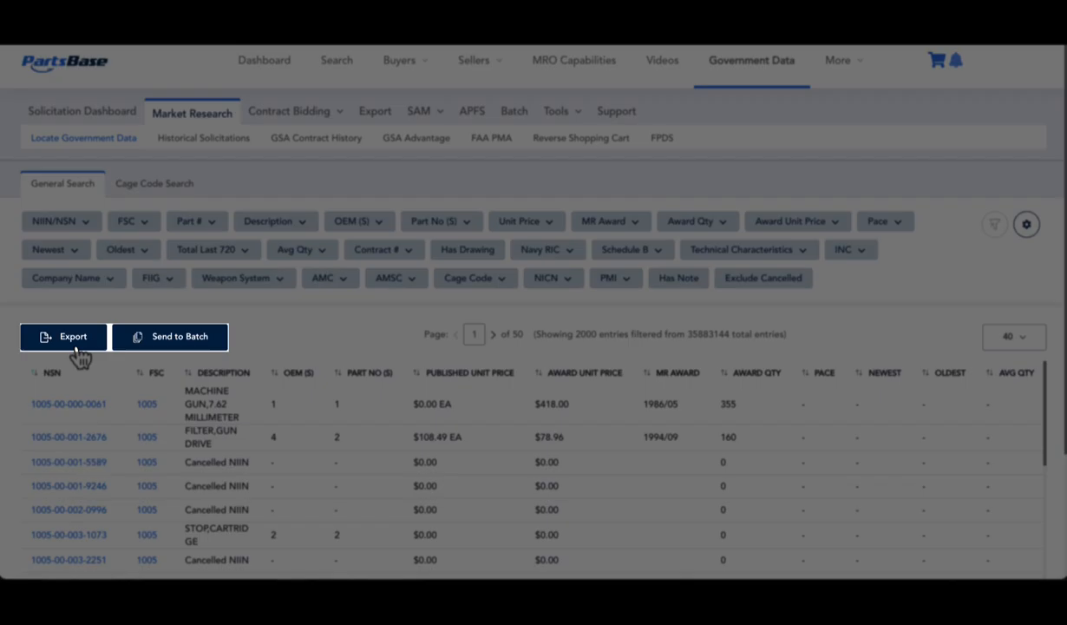
pyautogui.click(63, 336)
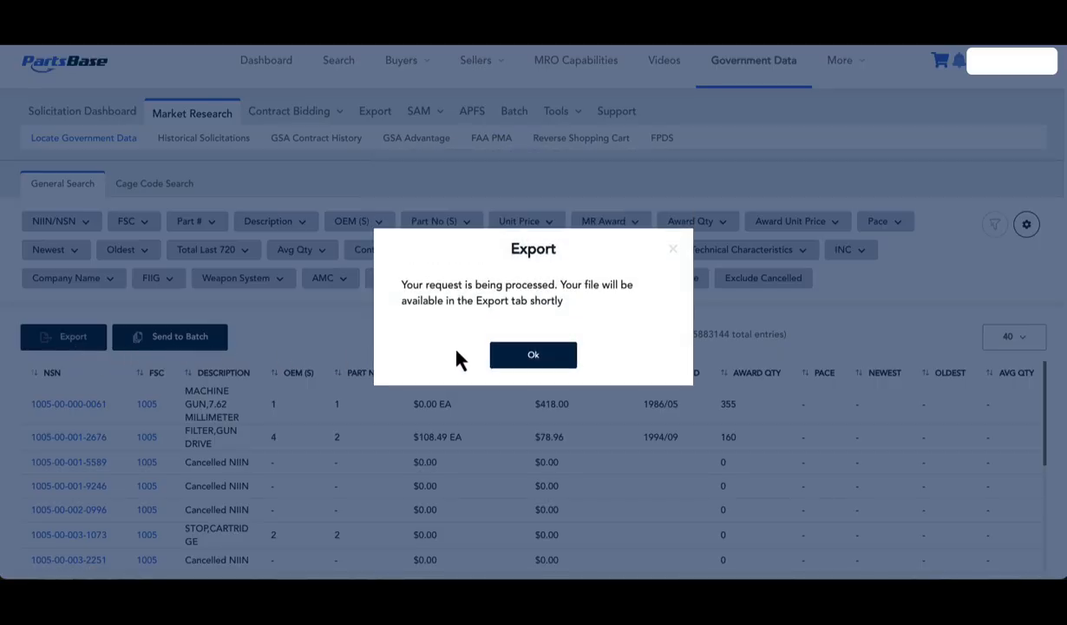
pyautogui.click(532, 355)
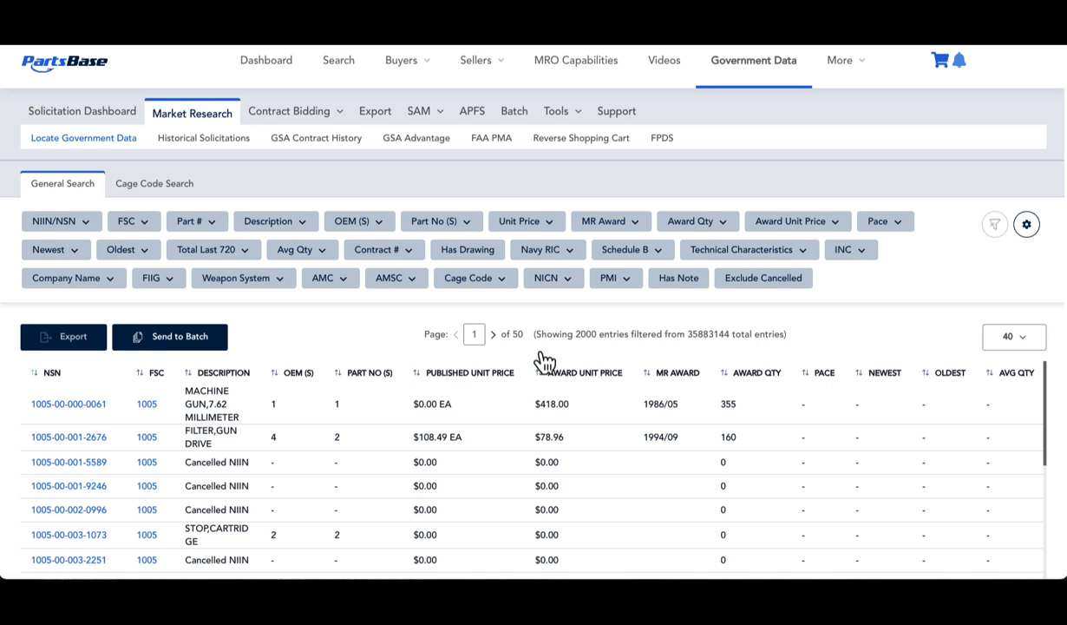
pyautogui.moveTo(545, 362)
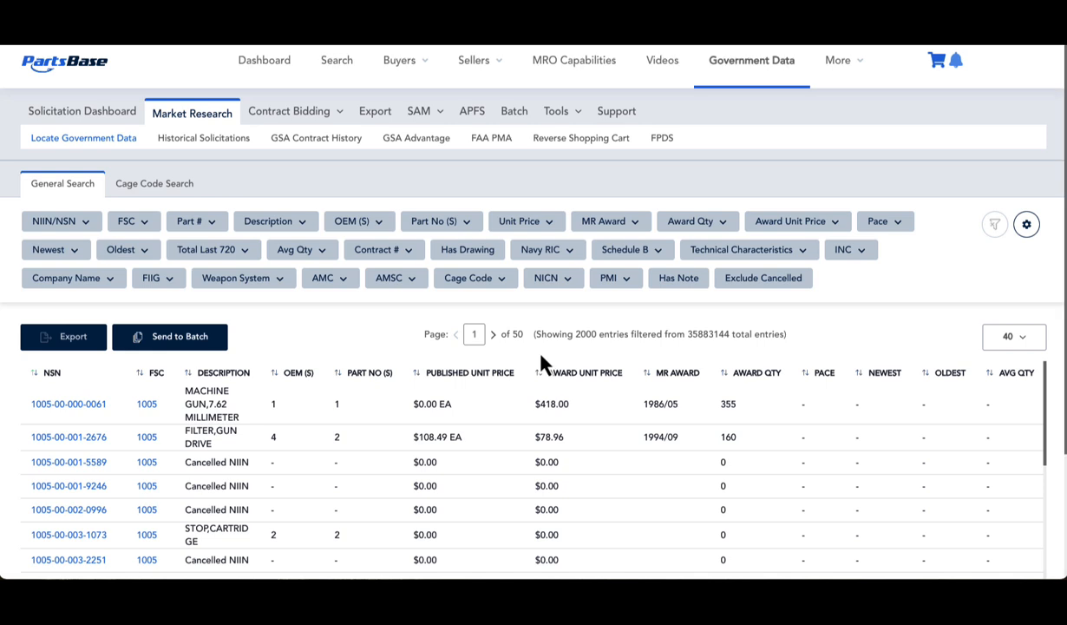
pyautogui.moveTo(182, 350)
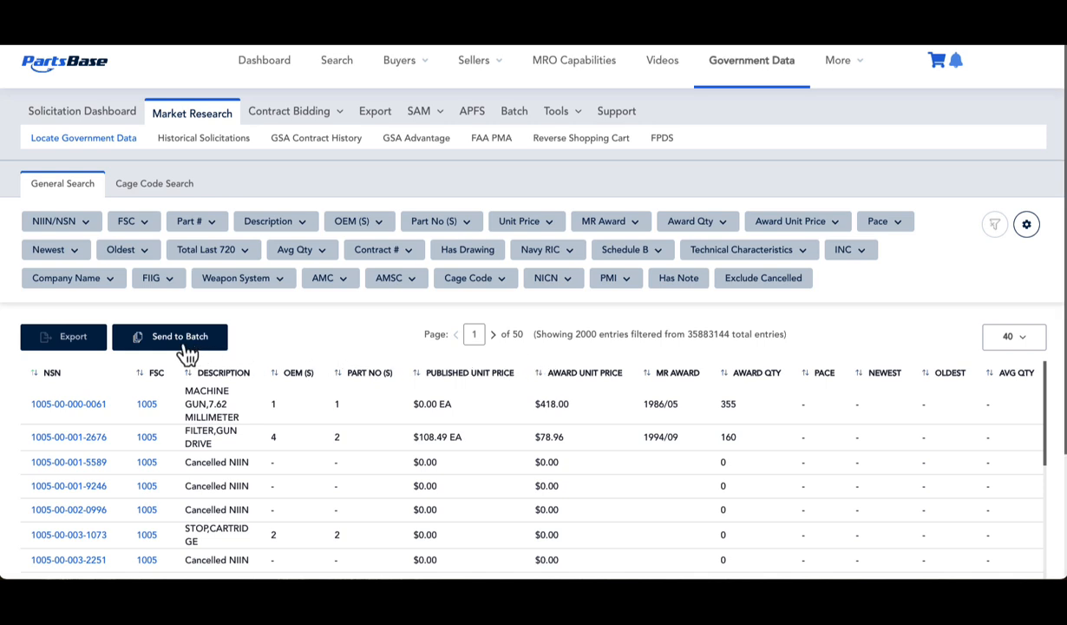
# - Send the 204 filtered records to batch with all batch columns selected
pyautogui.click(170, 336)
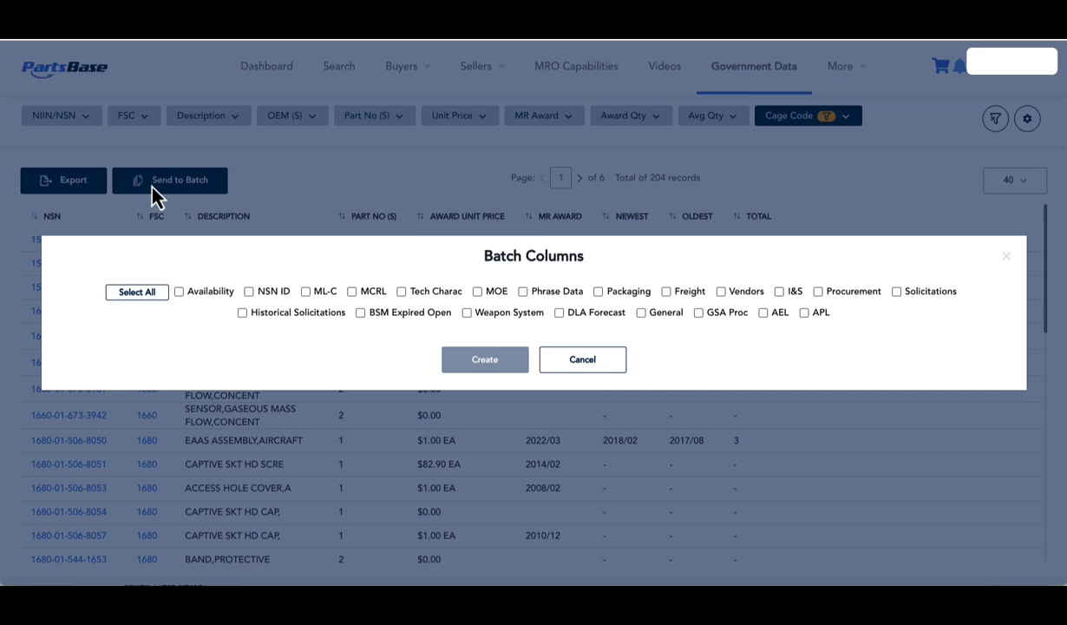
pyautogui.click(137, 290)
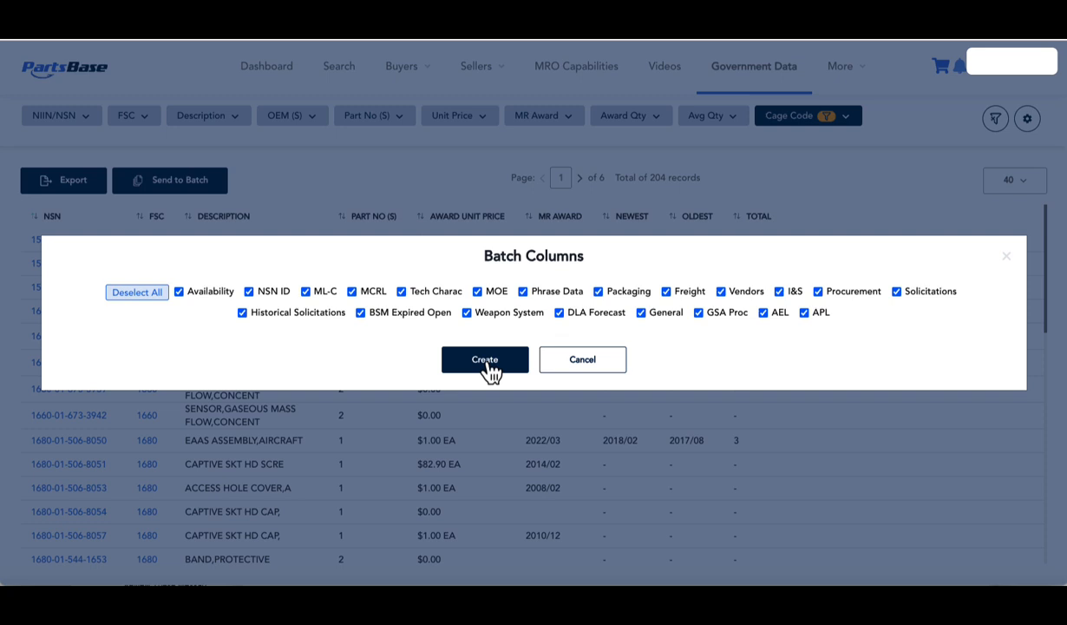
pyautogui.click(484, 359)
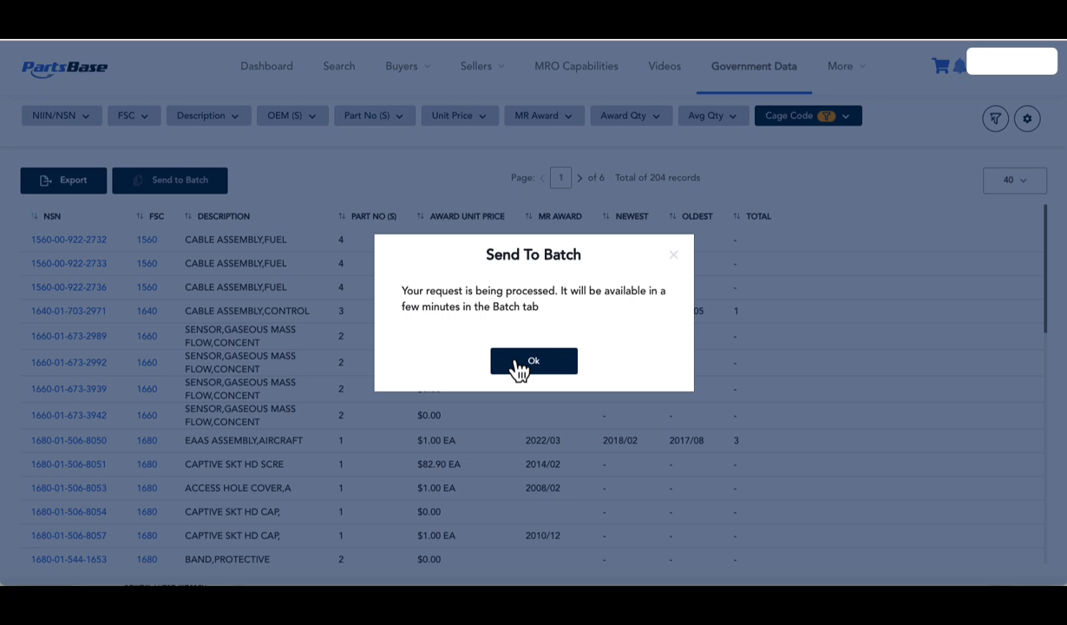
pyautogui.click(533, 361)
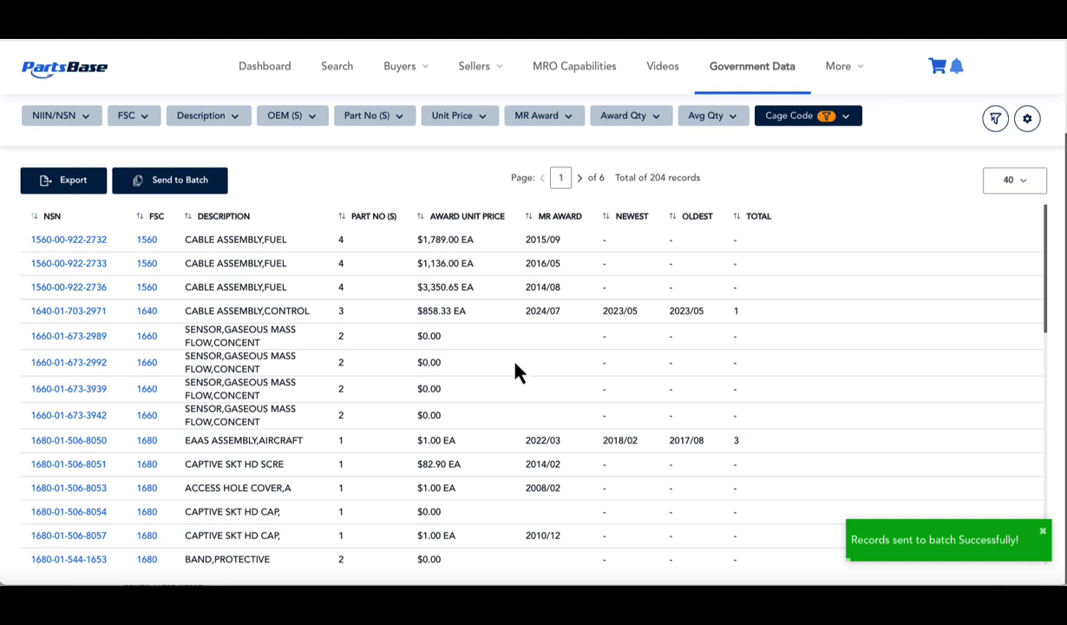
pyautogui.click(154, 183)
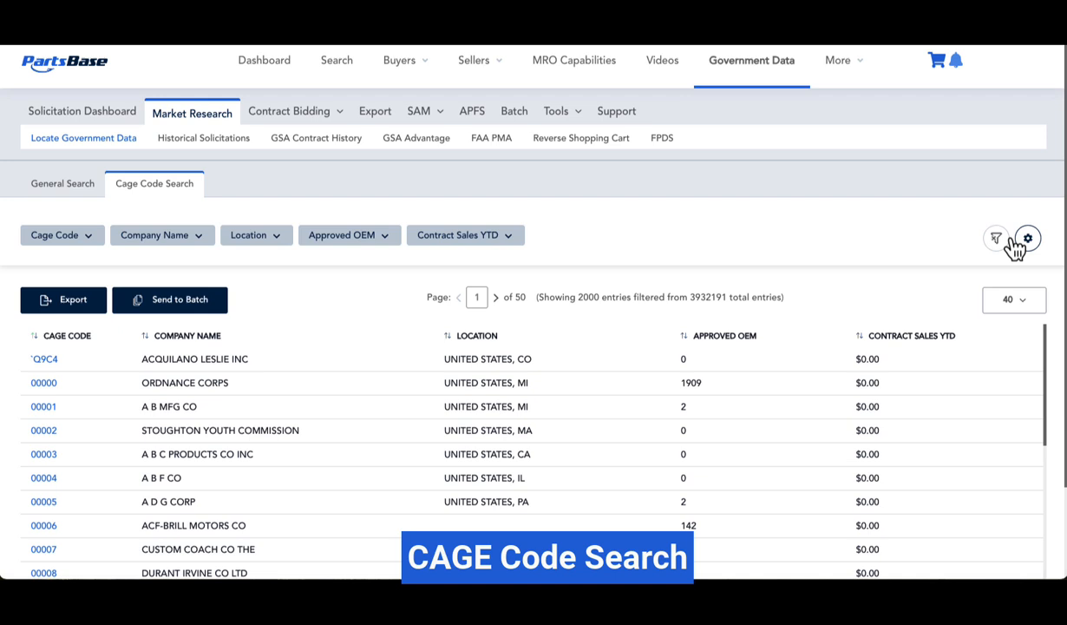
# - Show all CAGE Code Search filters, including FSC and Part #, and open Company Name
pyautogui.click(1029, 233)
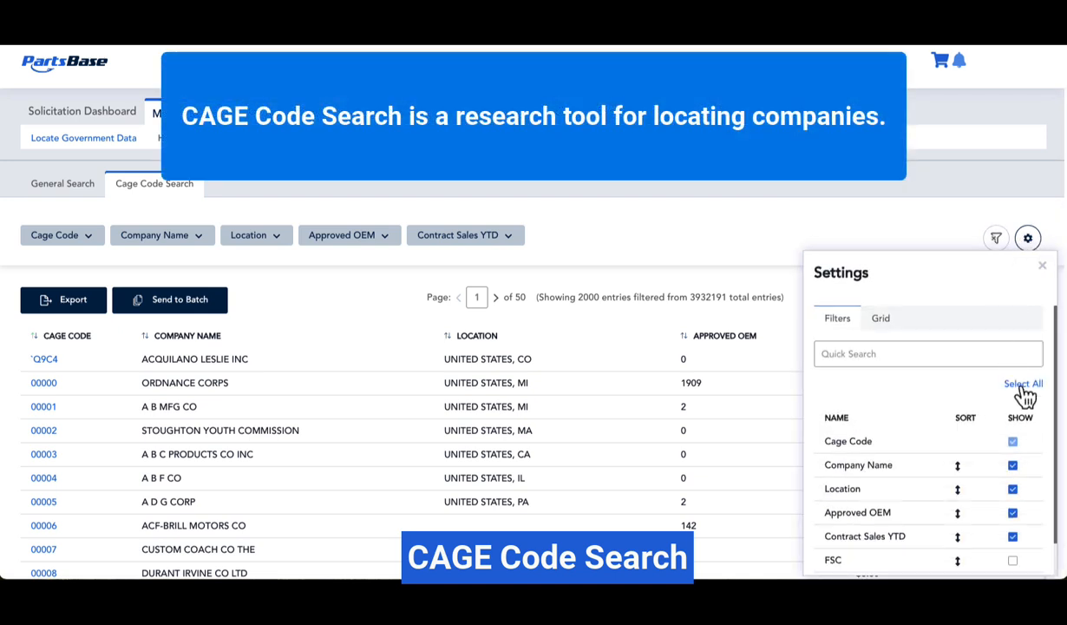
pyautogui.click(1023, 383)
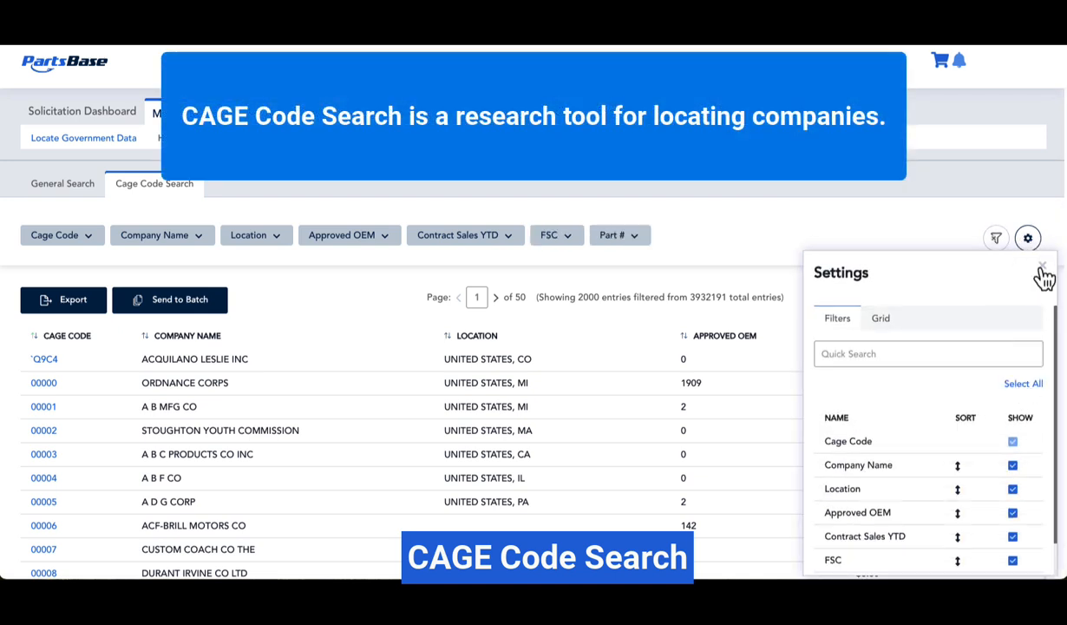
pyautogui.click(1041, 275)
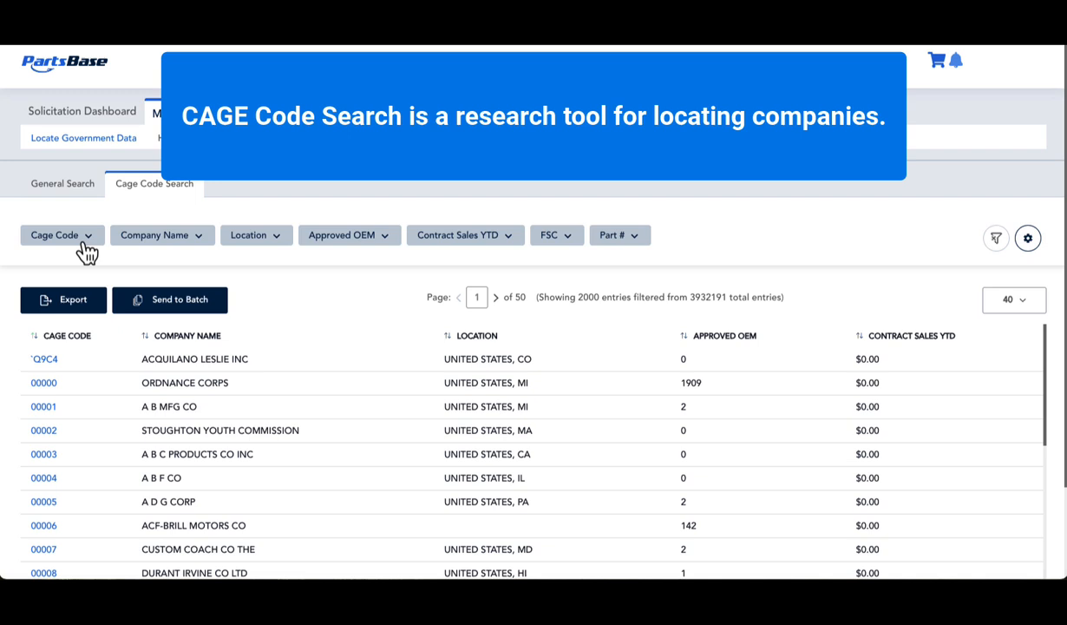
pyautogui.moveTo(86, 246)
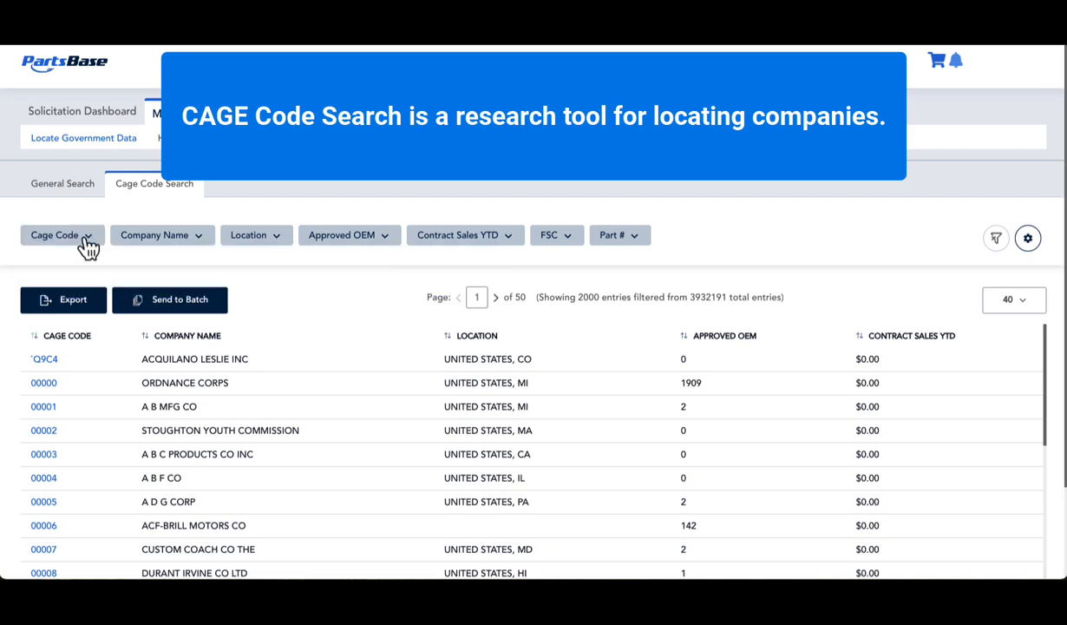
pyautogui.click(163, 235)
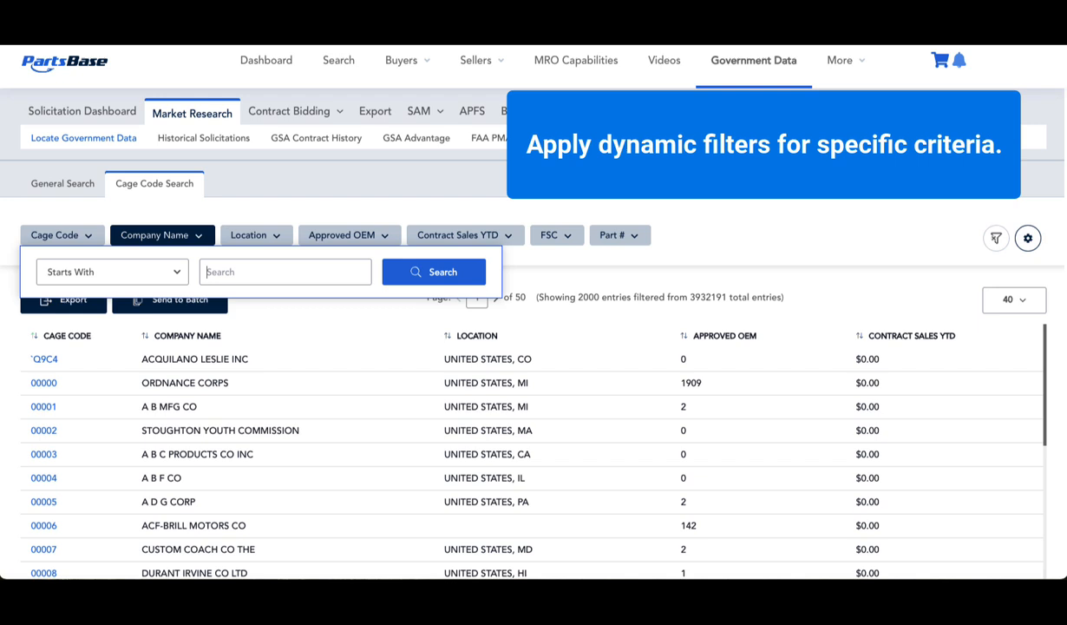
# - Filter companies to names starting with 'A' located in the United States
pyautogui.write('A')
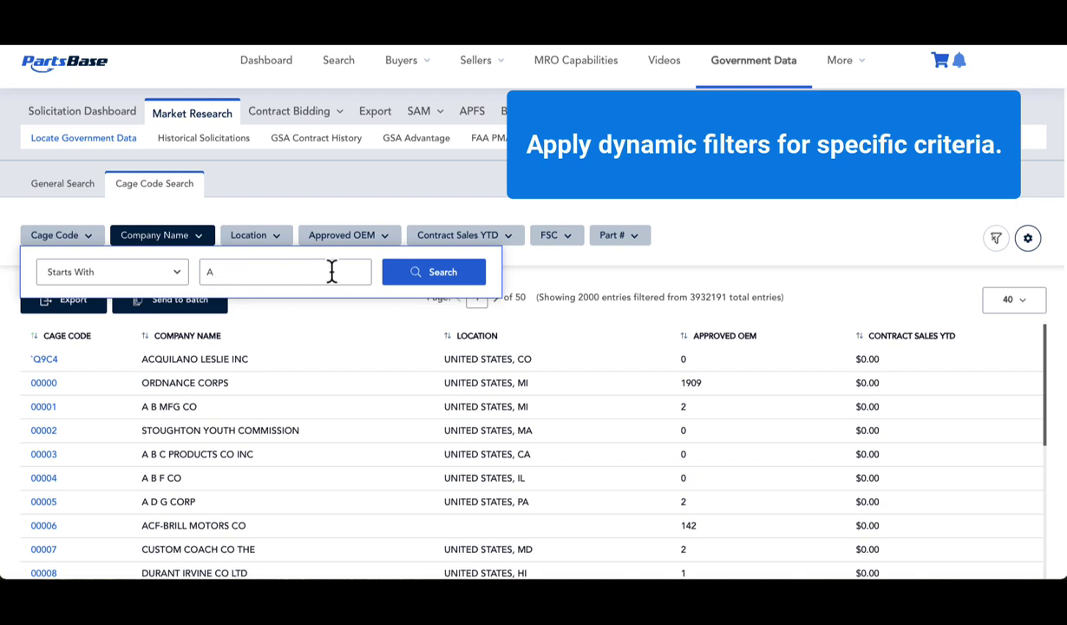
pyautogui.click(434, 272)
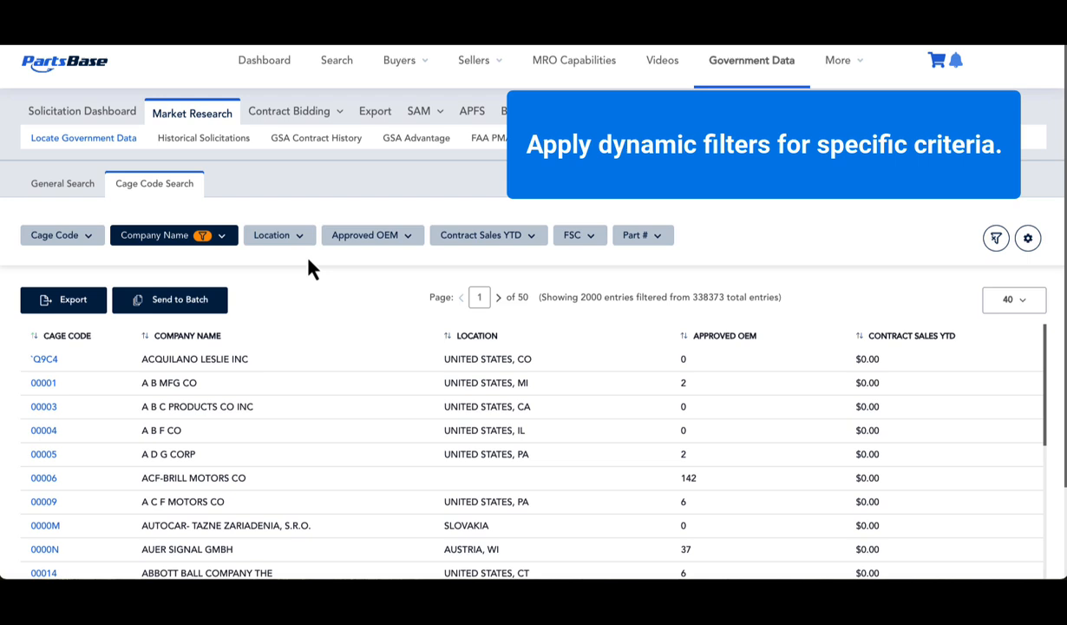
pyautogui.click(279, 234)
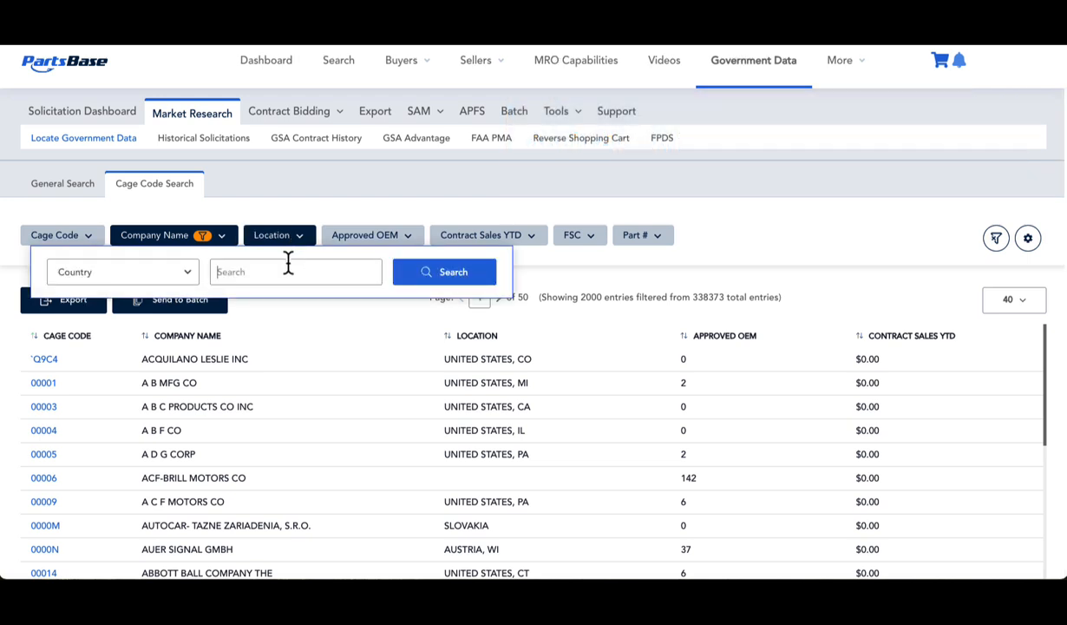
pyautogui.write('United States, C')
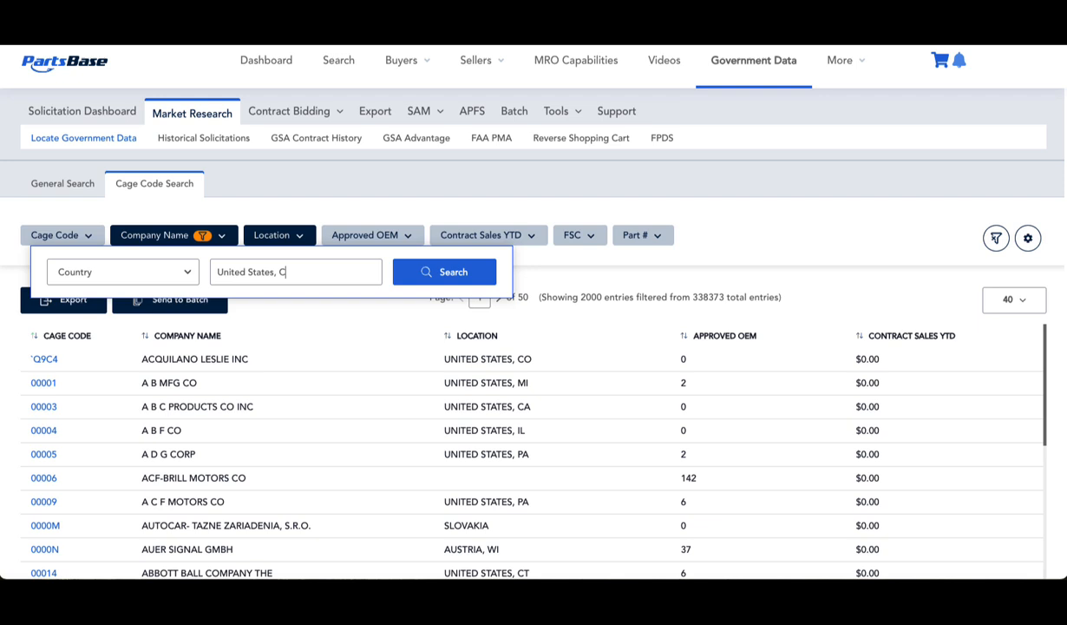
pyautogui.click(445, 271)
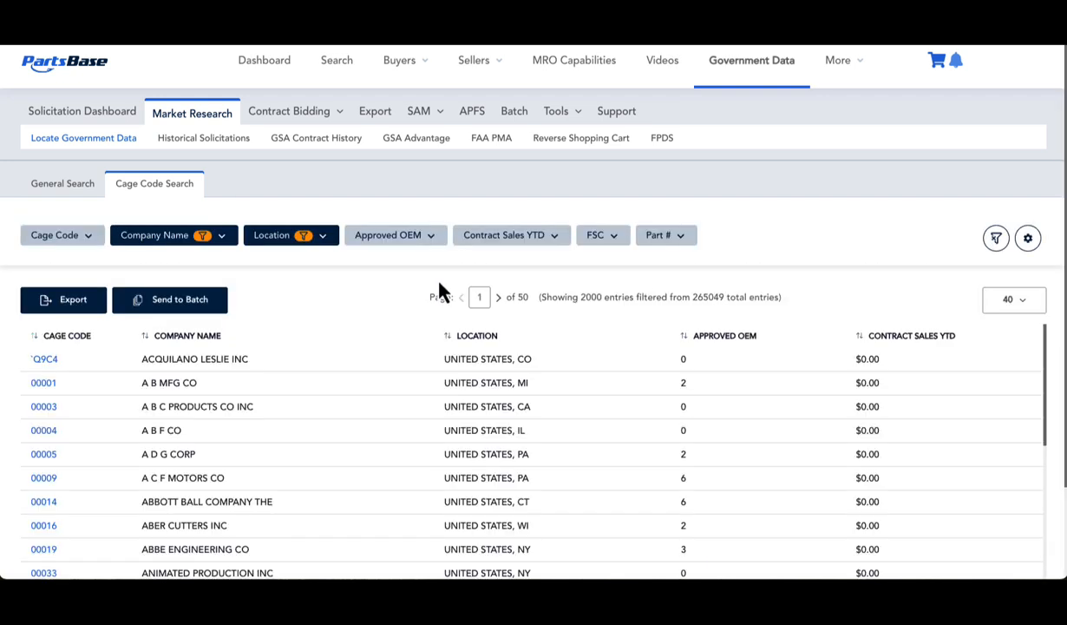
pyautogui.moveTo(538, 275)
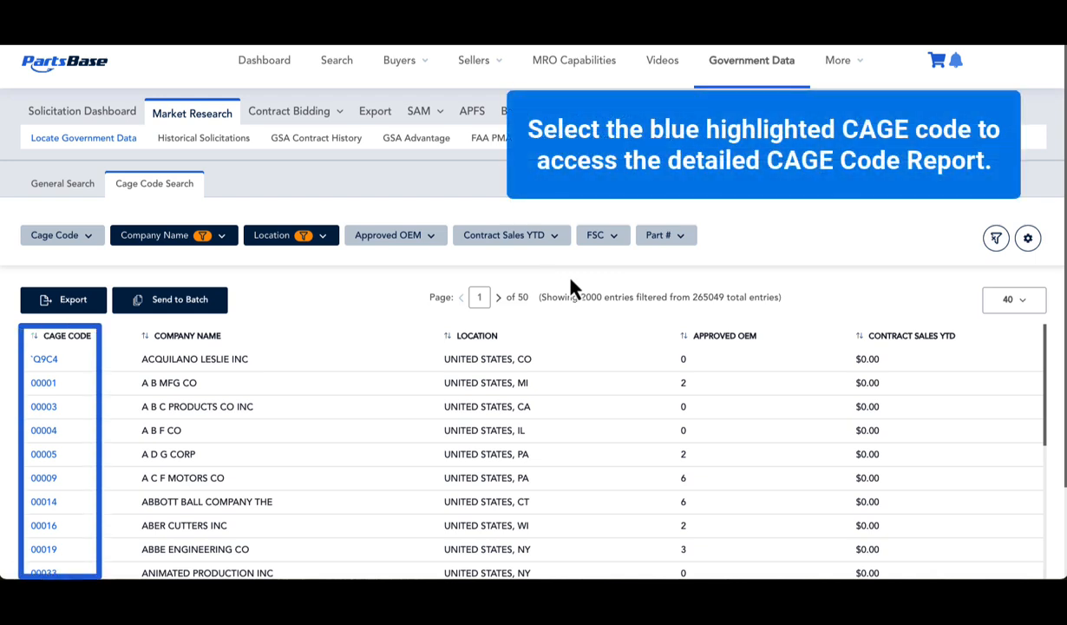
pyautogui.moveTo(178, 338)
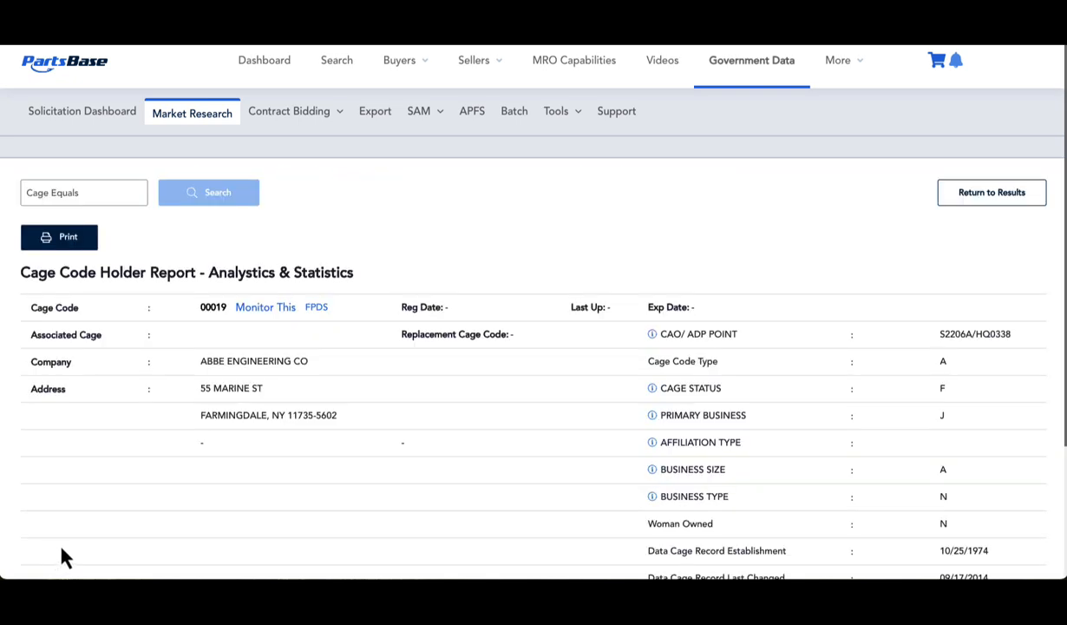
# - Expand Additional Information with NAICS, MCRL FSC and AWARD FSC details
pyautogui.scroll(-3)
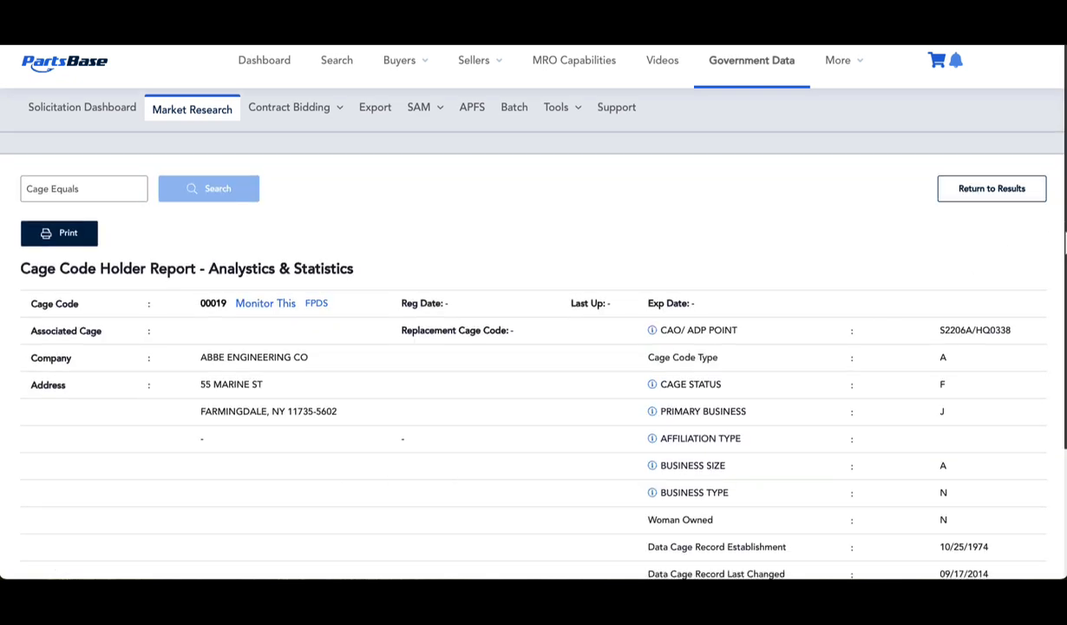
pyautogui.scroll(-3)
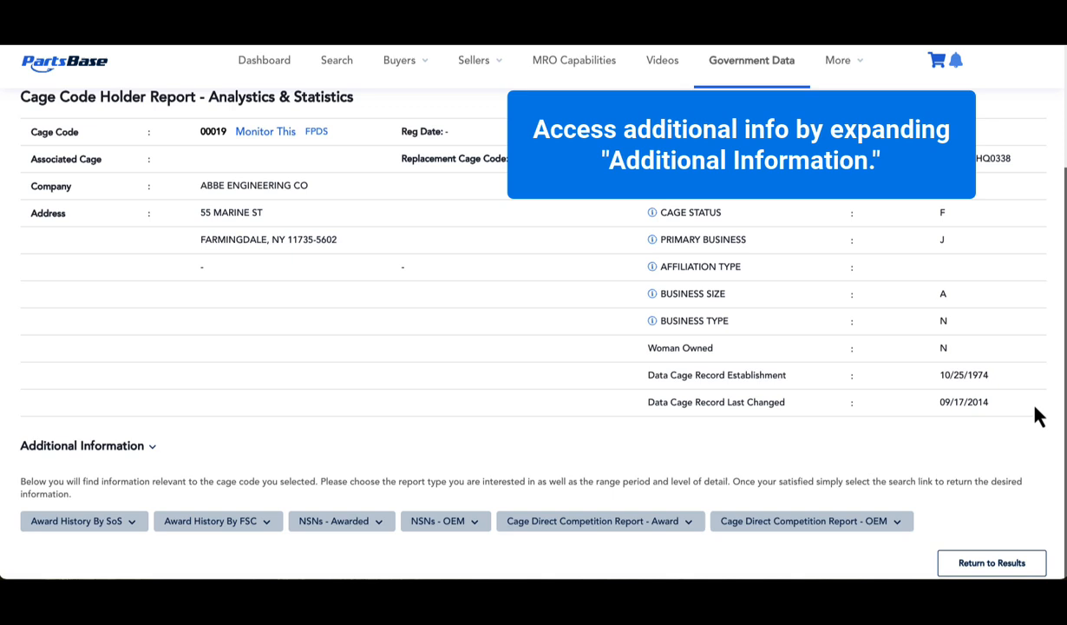
pyautogui.moveTo(148, 460)
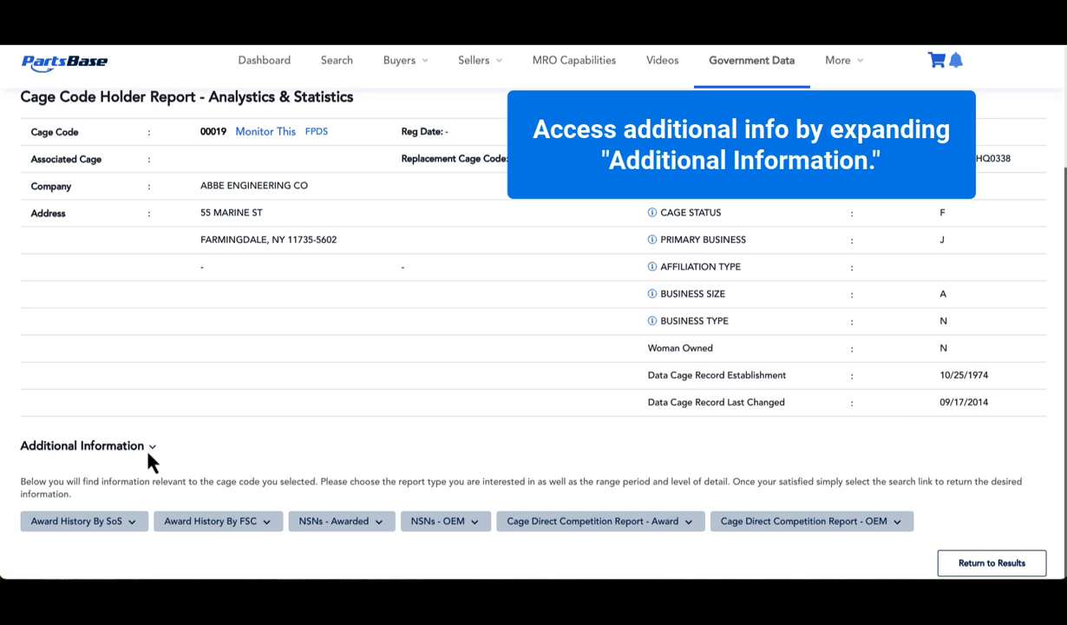
pyautogui.click(82, 445)
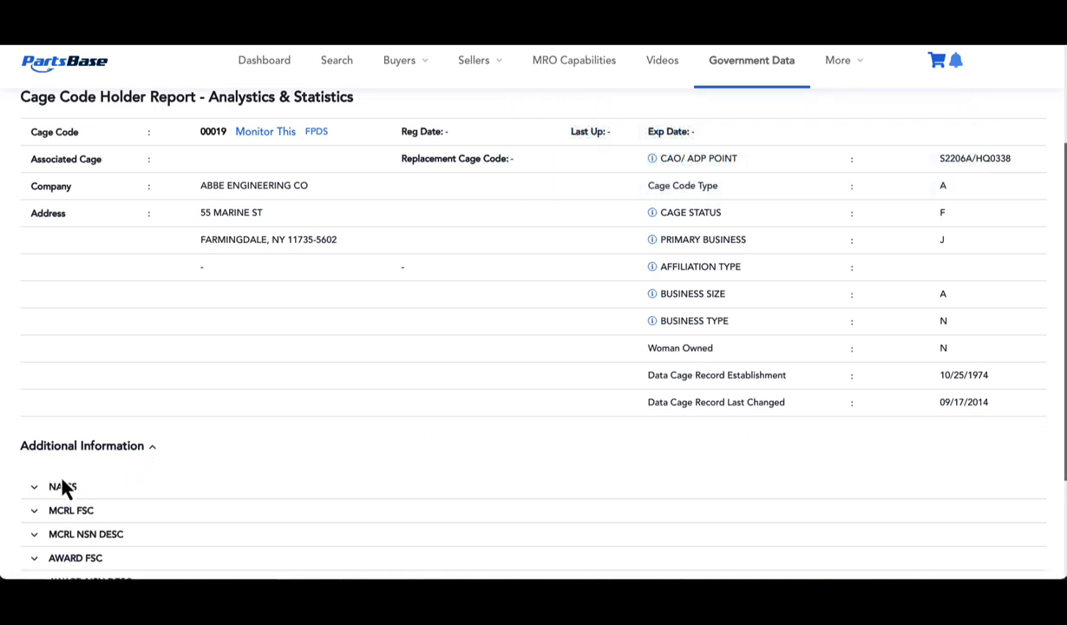
pyautogui.click(35, 487)
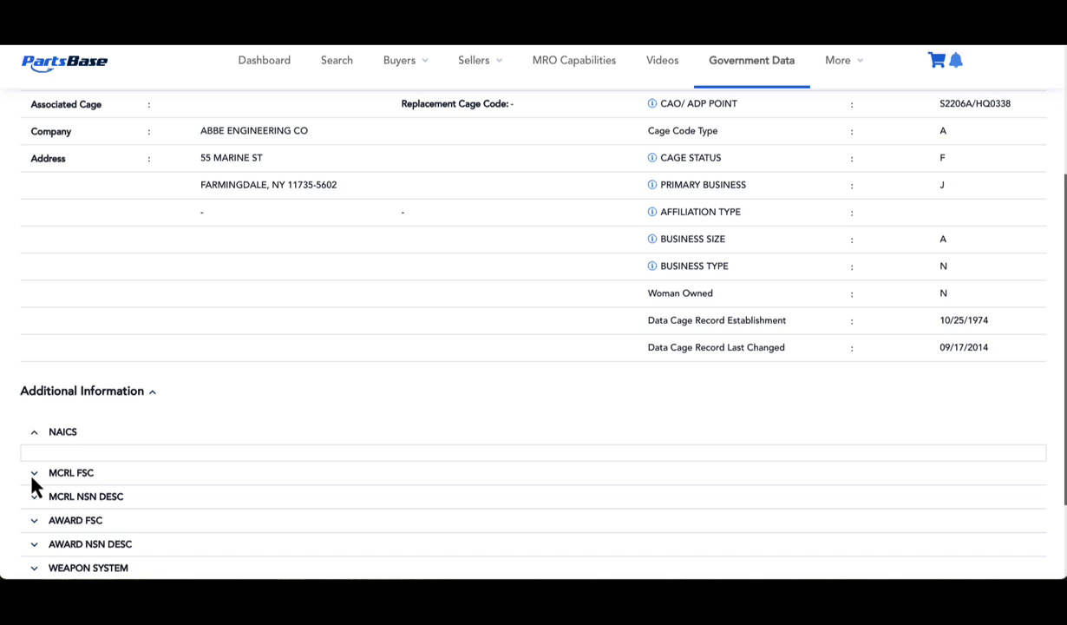
pyautogui.click(34, 473)
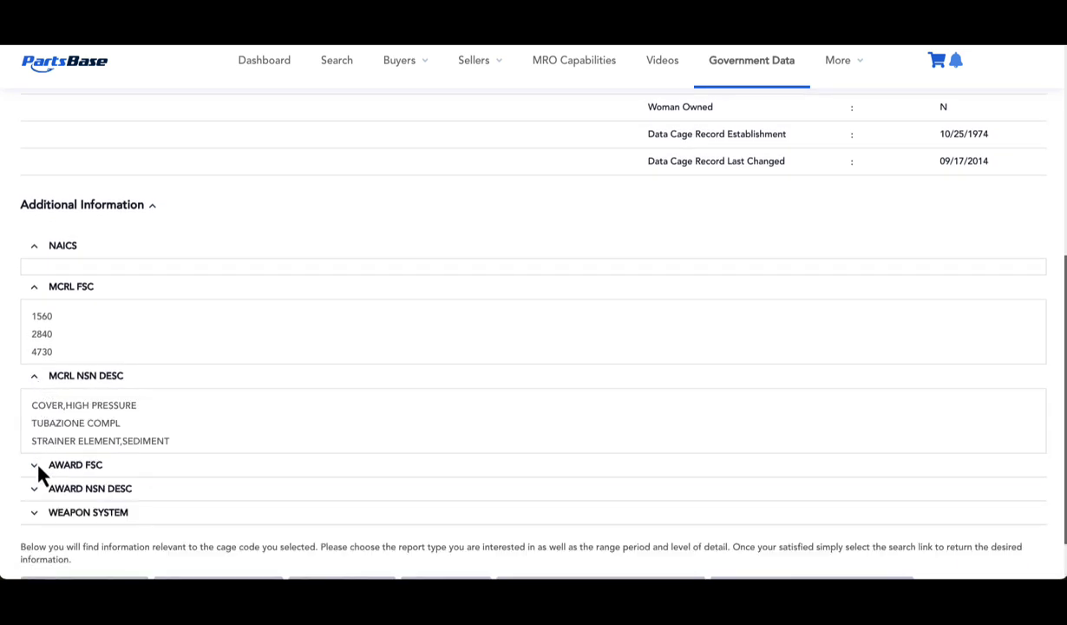
pyautogui.click(34, 465)
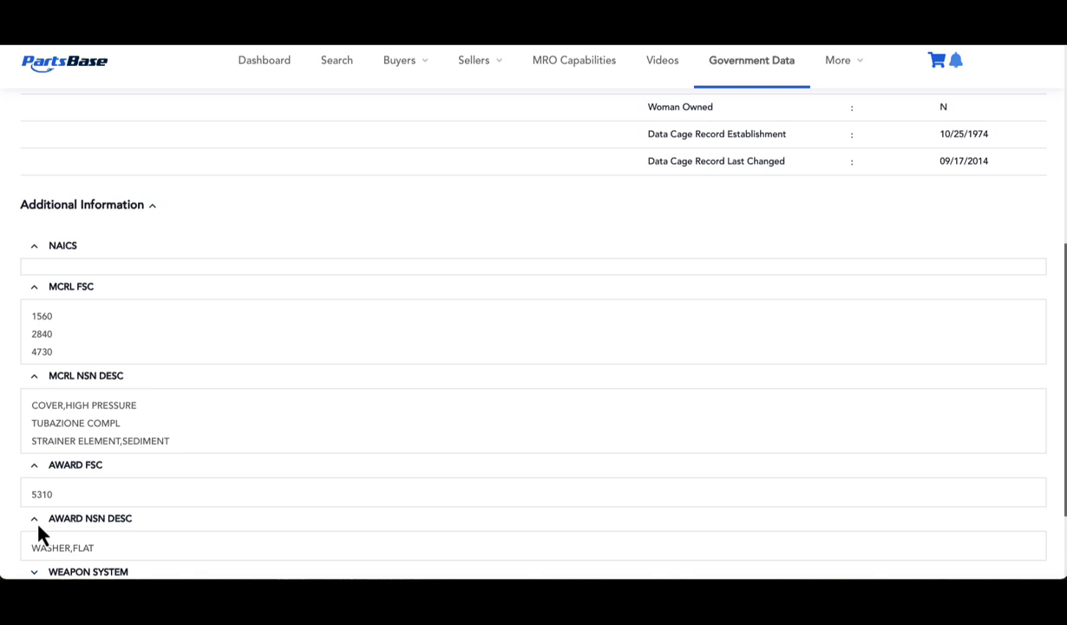
pyautogui.scroll(-3)
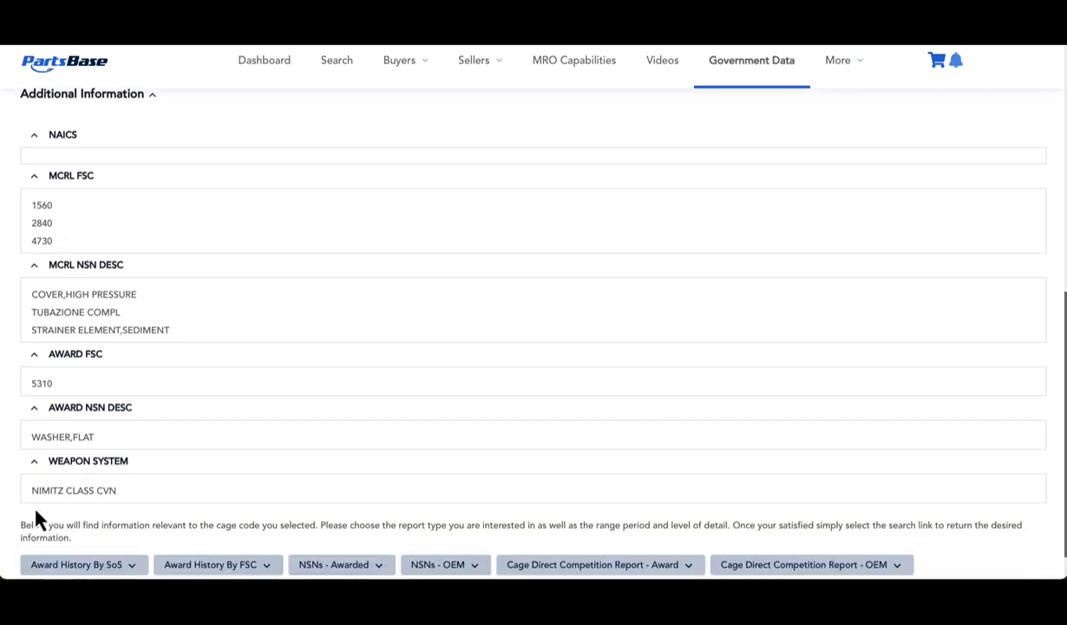
pyautogui.scroll(-3)
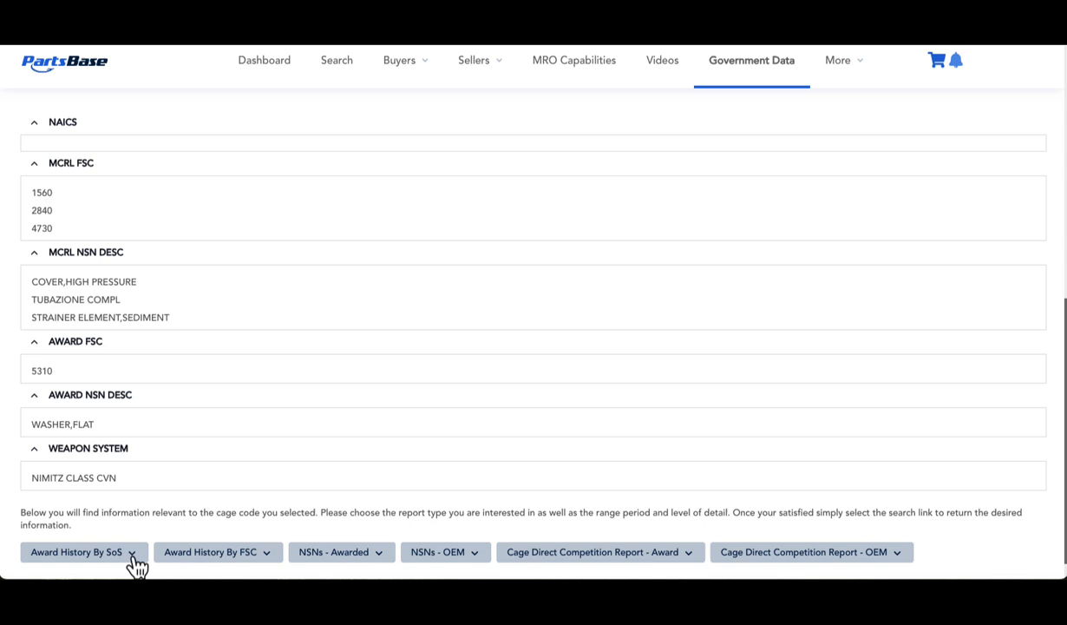
pyautogui.click(80, 552)
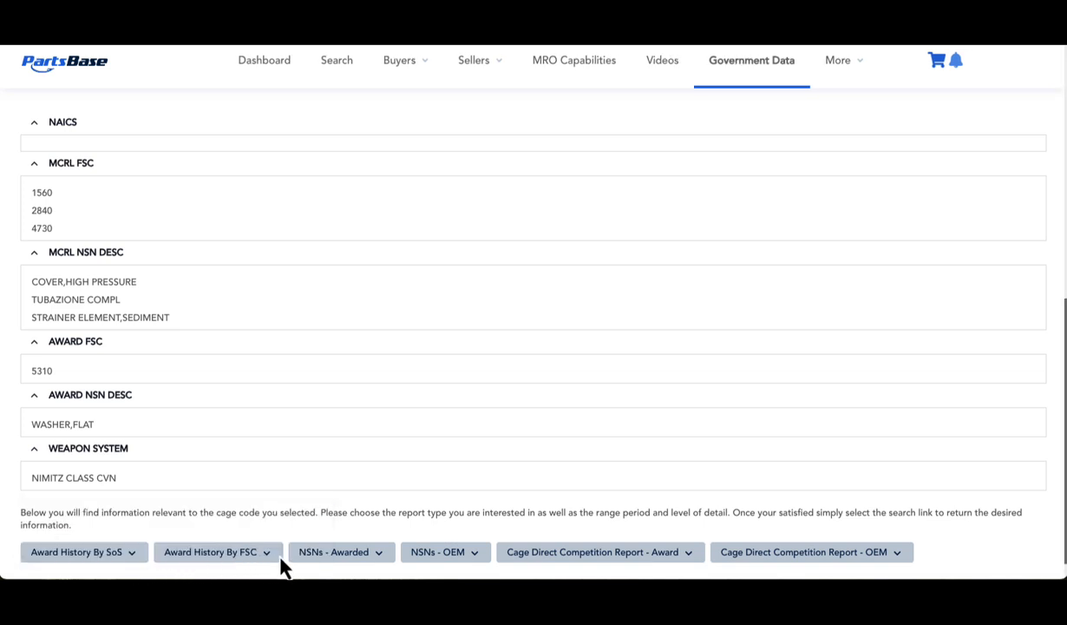
pyautogui.moveTo(495, 568)
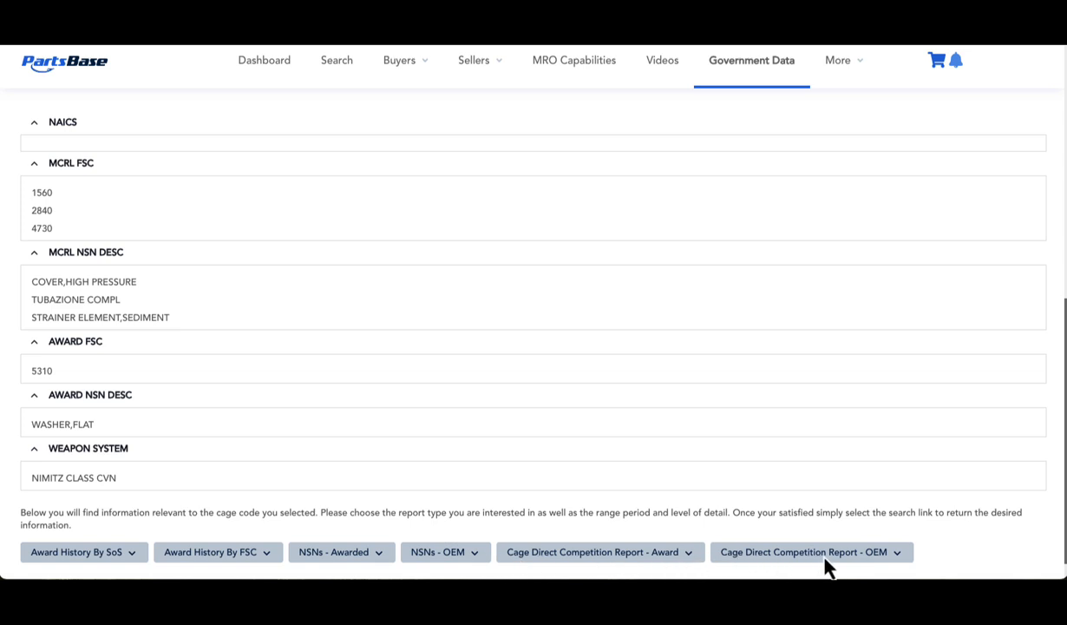
pyautogui.moveTo(1003, 499)
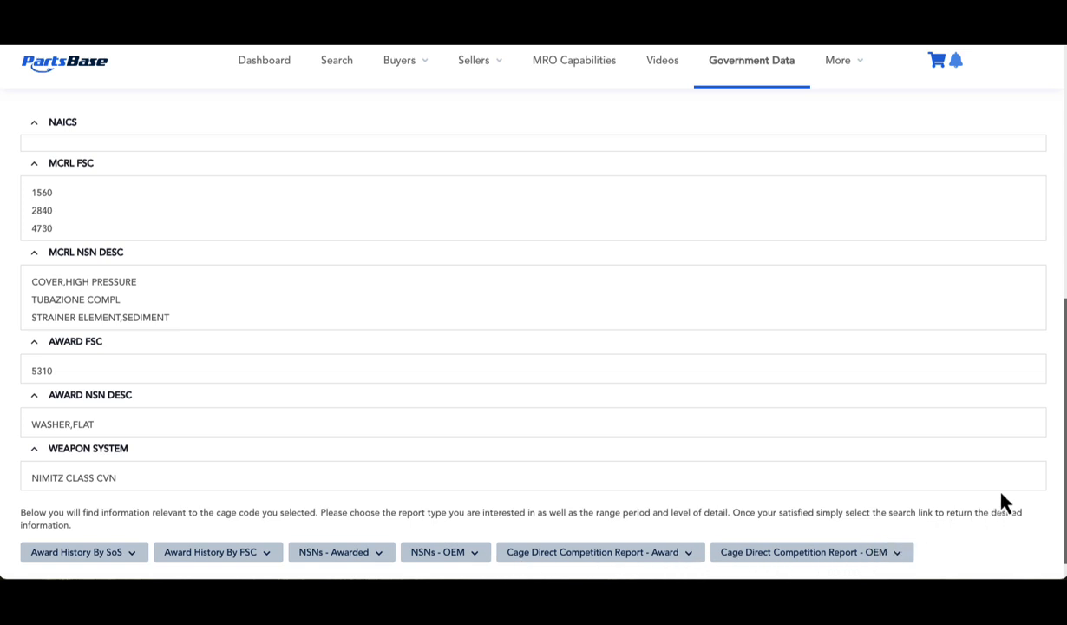